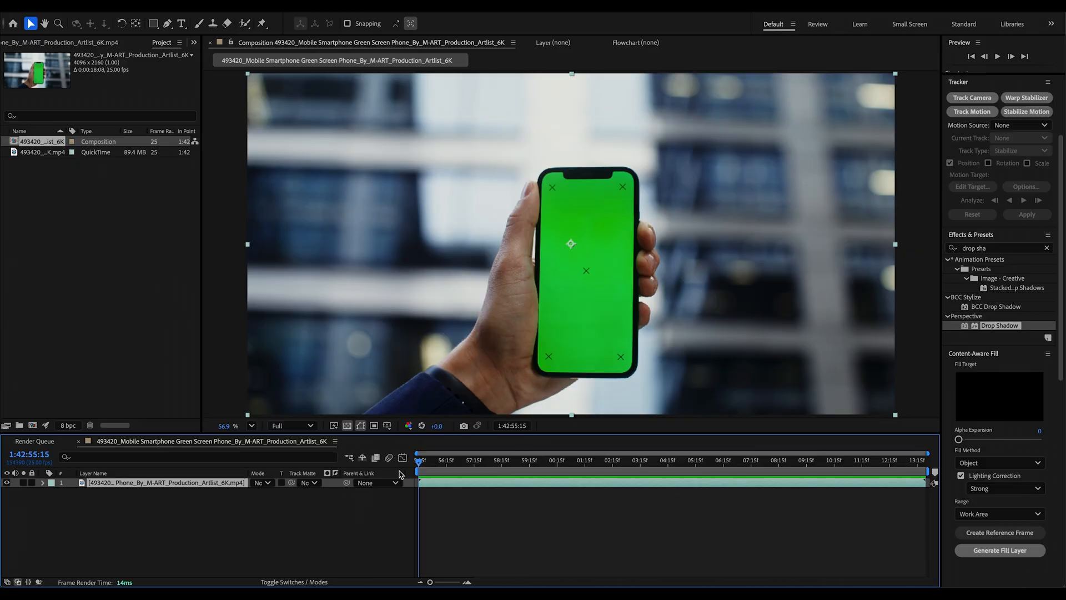
{"action": "mouse_move", "coordinate": [547, 189]}
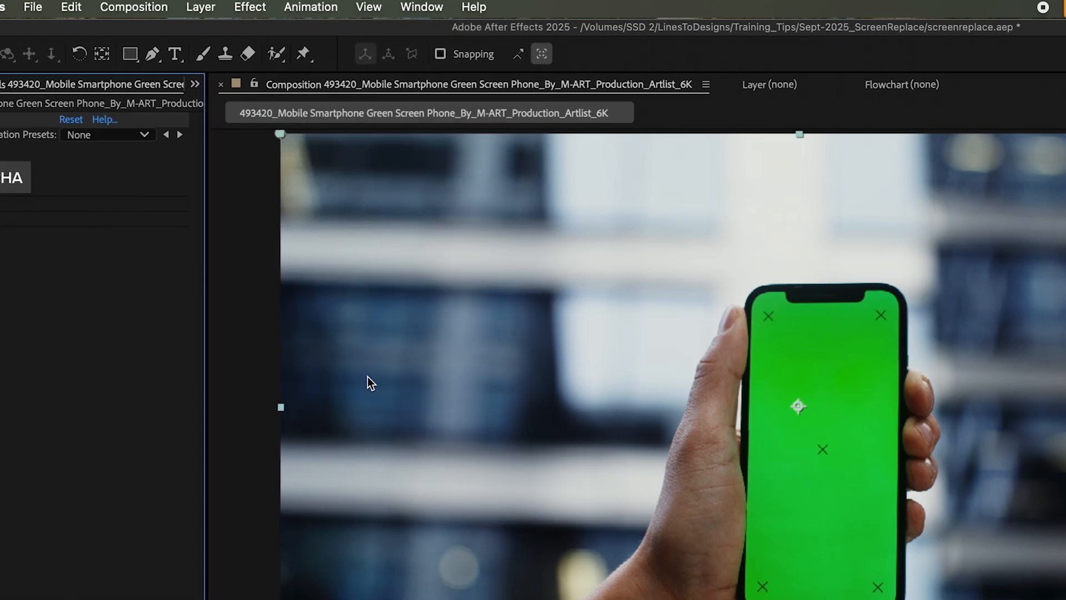
Launch the Mocha AE tracking interface on the green-screen phone clip.
{"action": "left_click", "coordinate": [87, 177]}
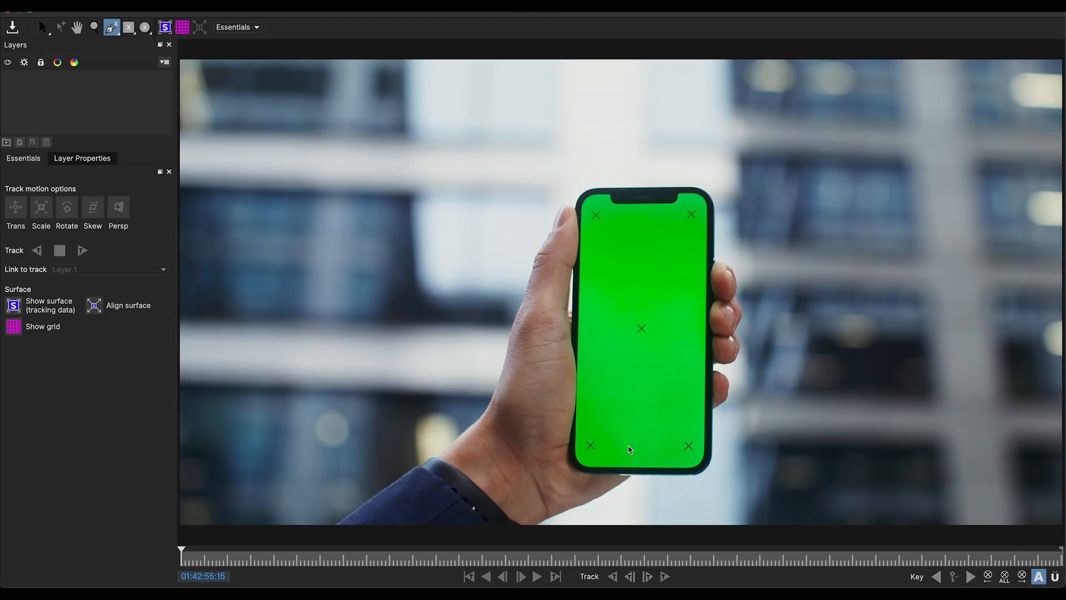
{"action": "mouse_move", "coordinate": [570, 196]}
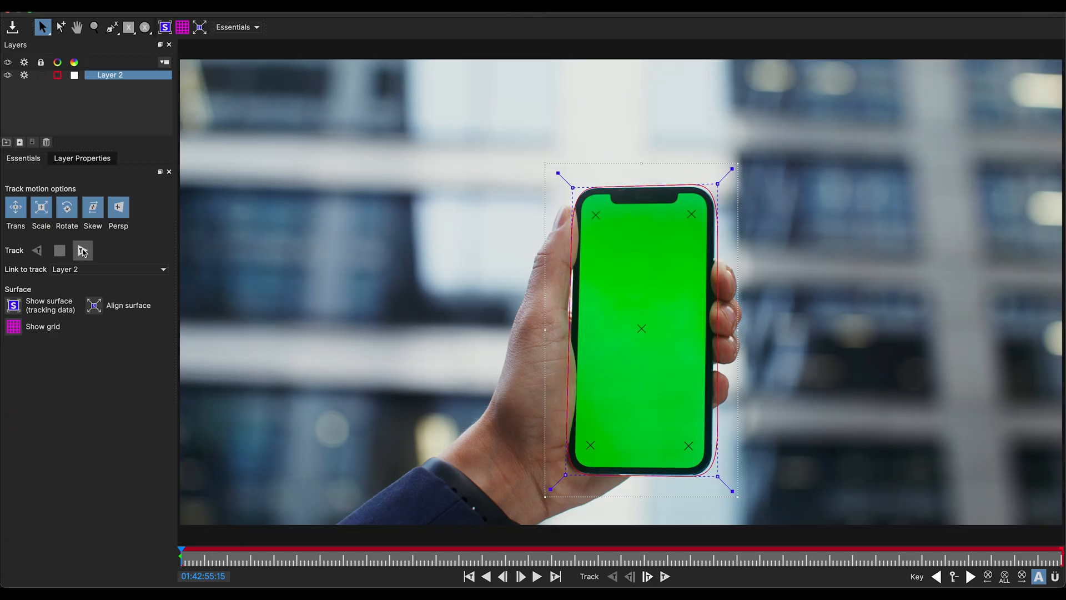
Track the perspective X-spline phone shape forward through the whole clip.
{"action": "left_click", "coordinate": [82, 251]}
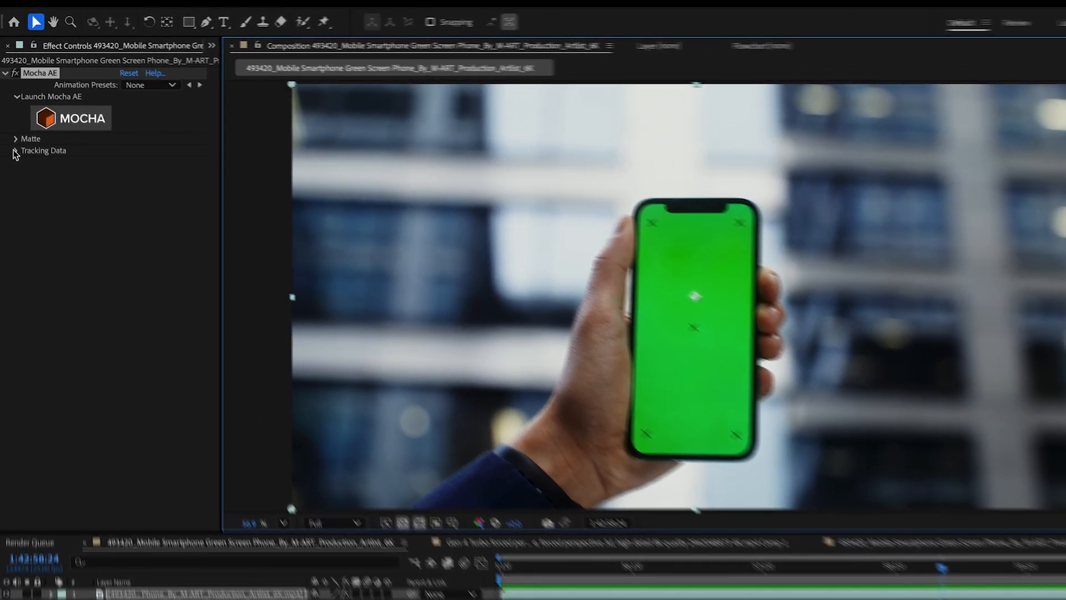
Create track data in Mocha AE's Tracking Data from the tracked phone layer.
{"action": "left_click", "coordinate": [14, 150]}
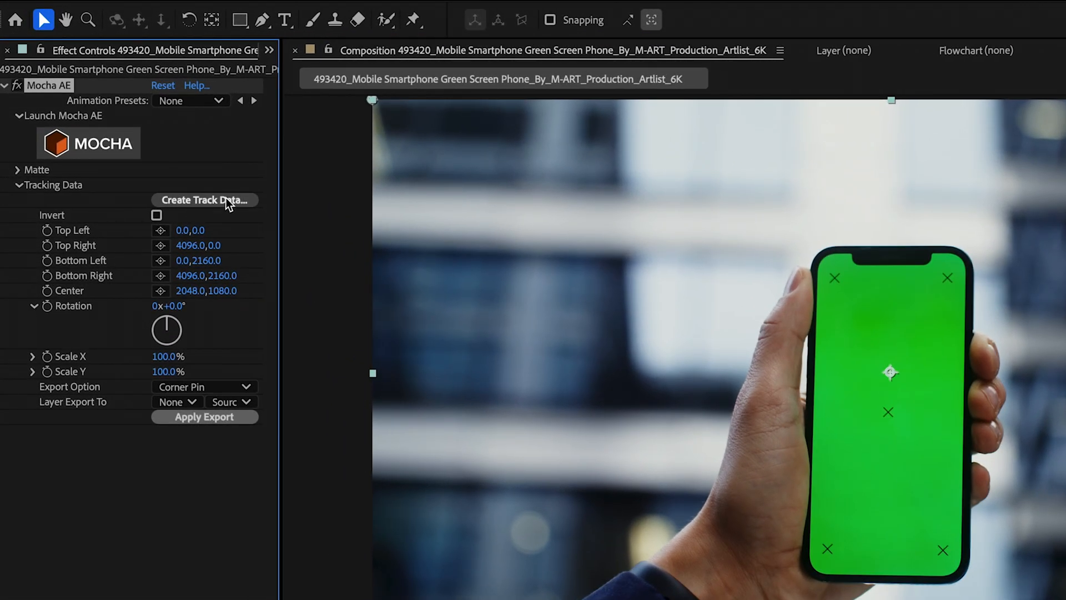
{"action": "left_click", "coordinate": [205, 200]}
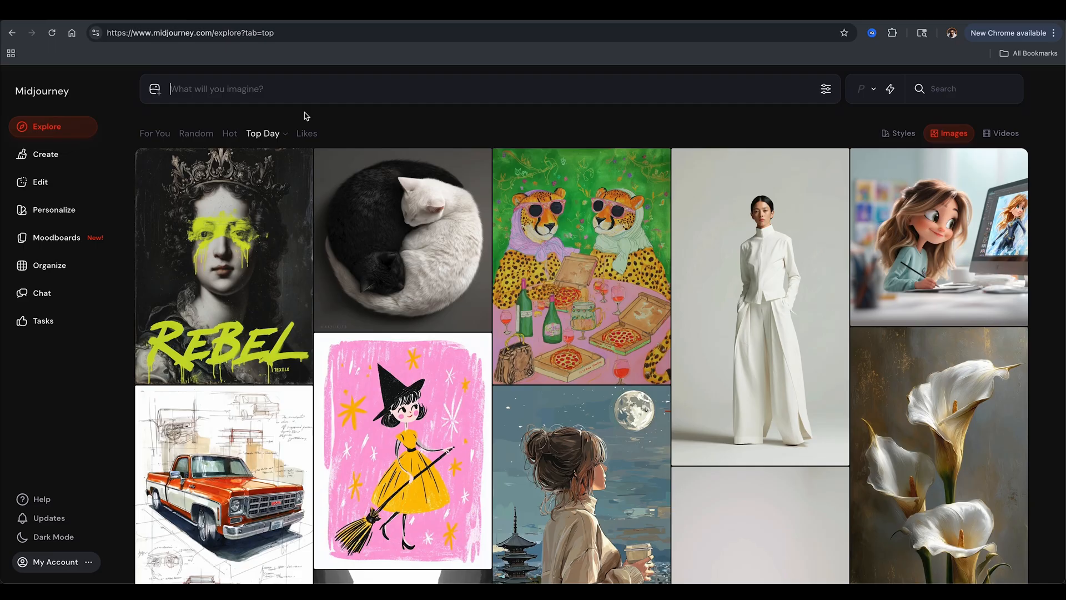
Submit the 3D cartoon prompt of an adorable monster popping out of a vertical phone.
{"action": "type", "text": "A 3D cartoon-style illustration of a adorable cute monster popping out of a vertical black iphone frame, hanging out of the frame 3d style Pixar/Disney 3D character design, soft lighting, high detail, ultra-realistic textures."}
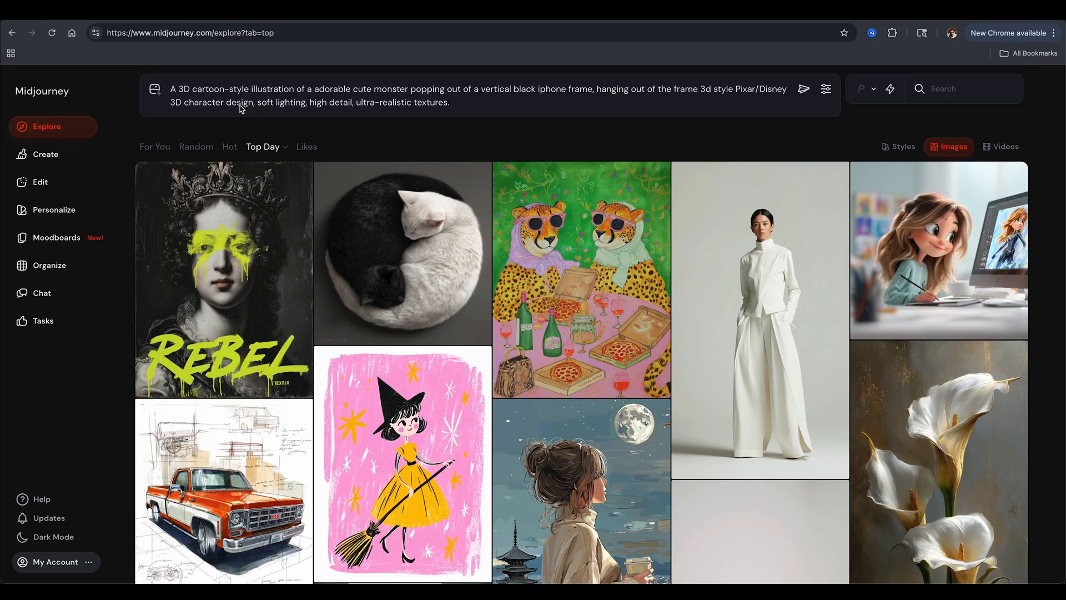
{"action": "left_click", "coordinate": [803, 89]}
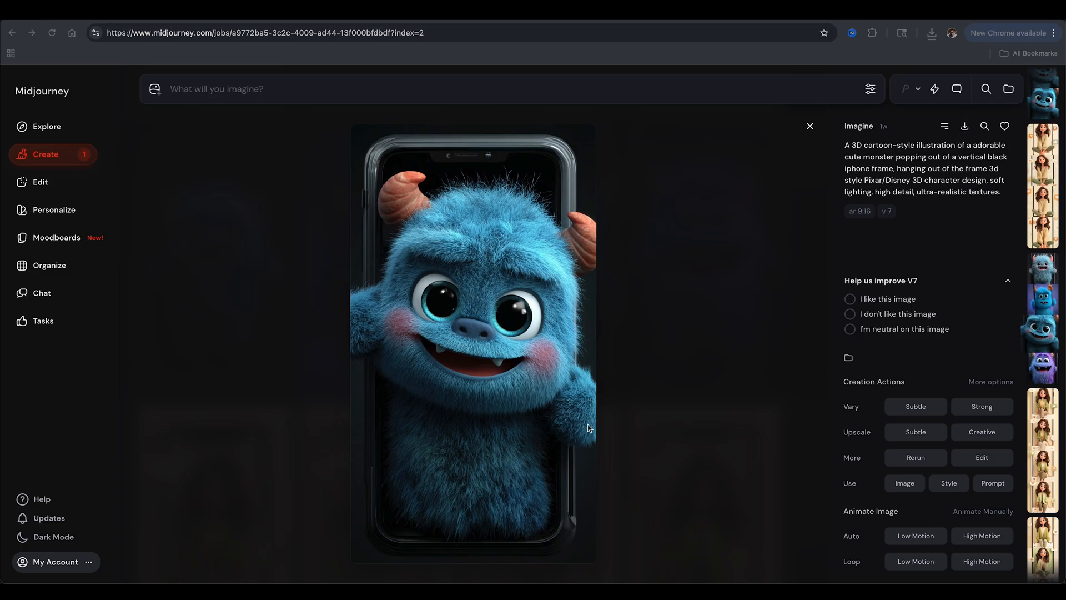
{"action": "mouse_move", "coordinate": [454, 582]}
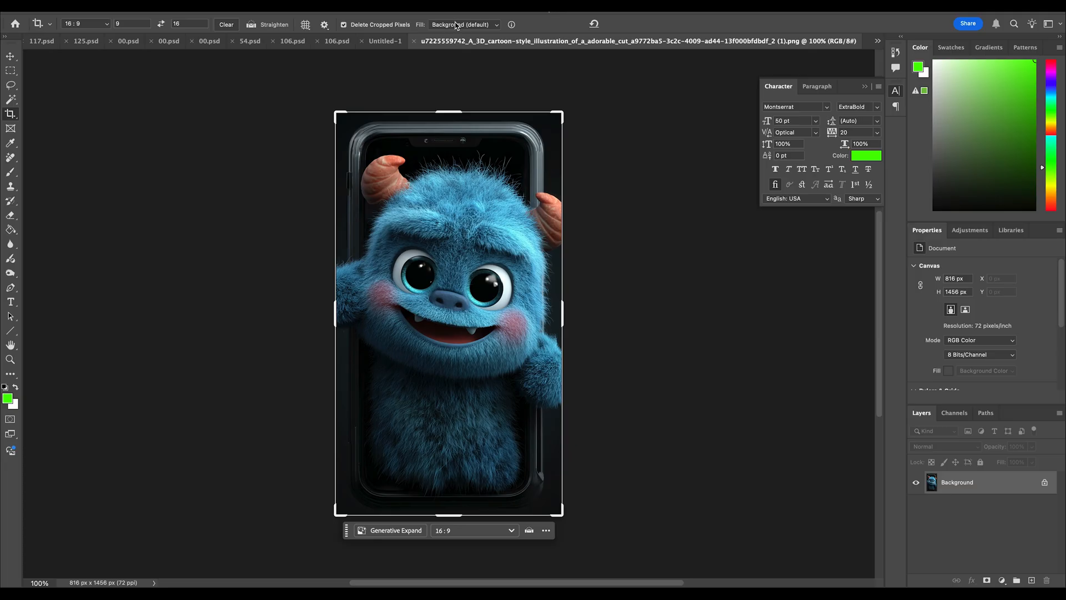
Widen the monster image twice with Generative Expand, extending the dark background.
{"action": "left_click", "coordinate": [463, 25]}
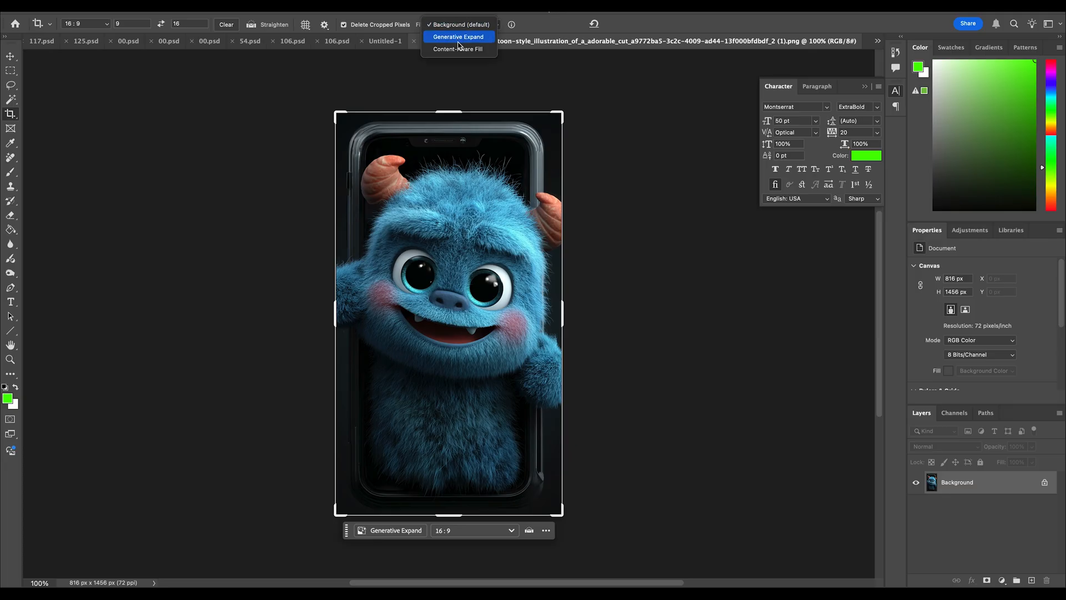
{"action": "left_click", "coordinate": [458, 37]}
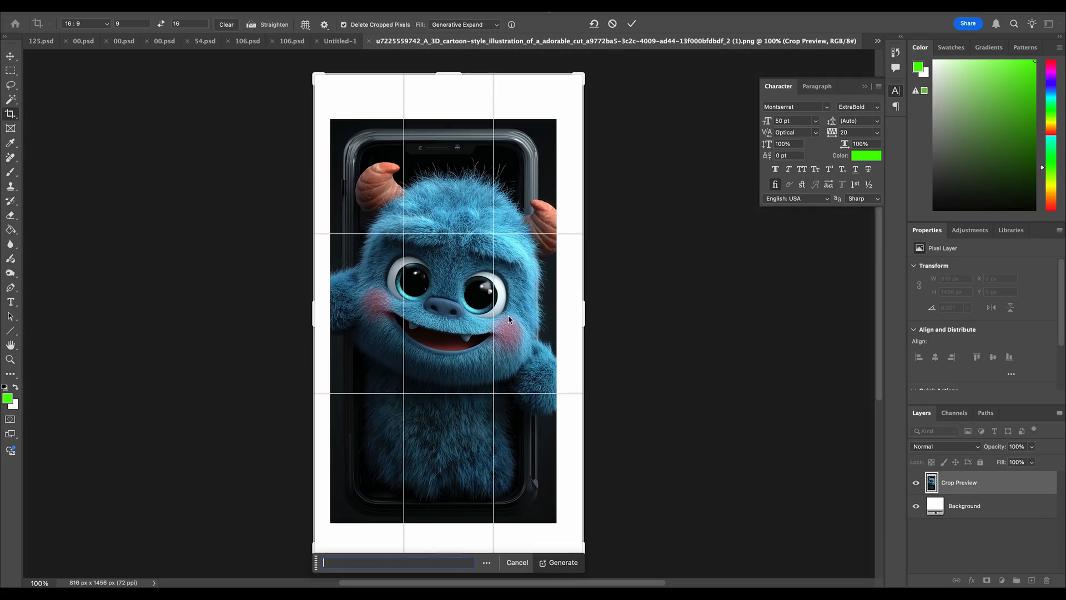
{"action": "left_click", "coordinate": [563, 562]}
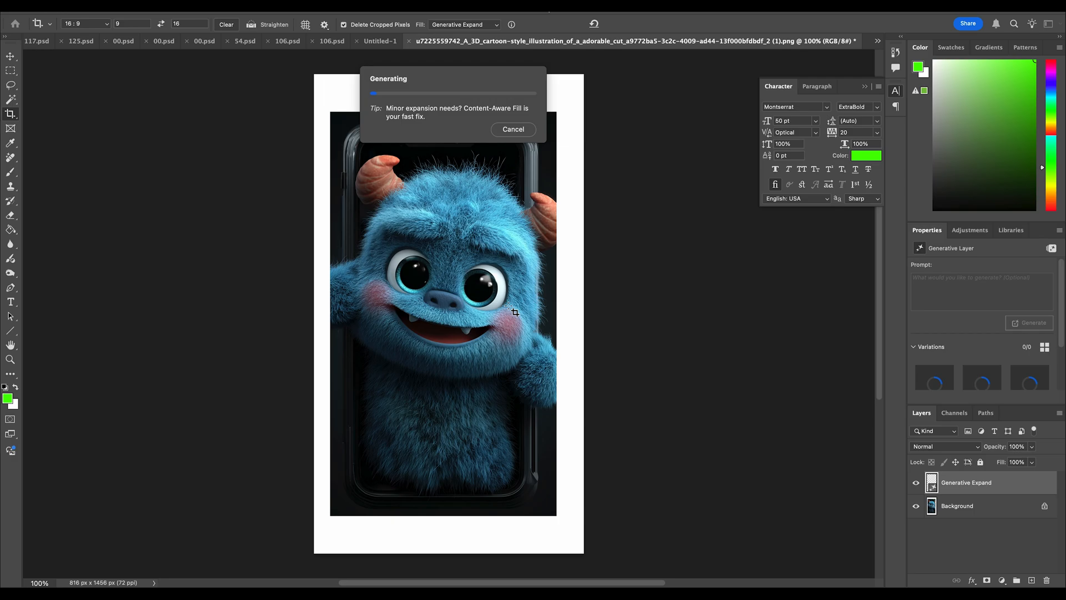
{"action": "mouse_move", "coordinate": [776, 266]}
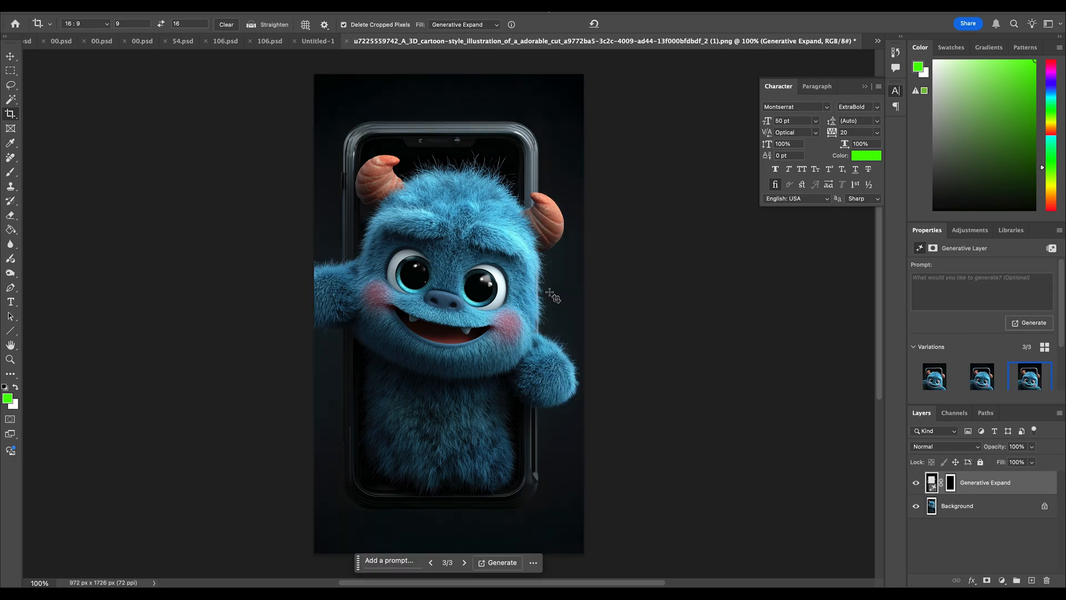
{"action": "mouse_move", "coordinate": [556, 320]}
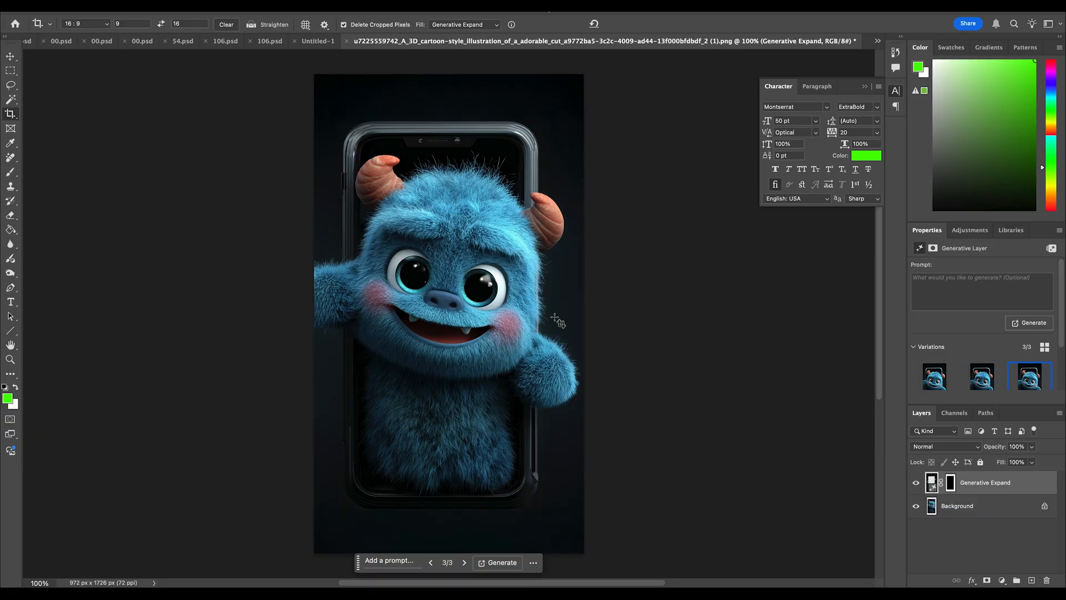
{"action": "mouse_move", "coordinate": [170, 112]}
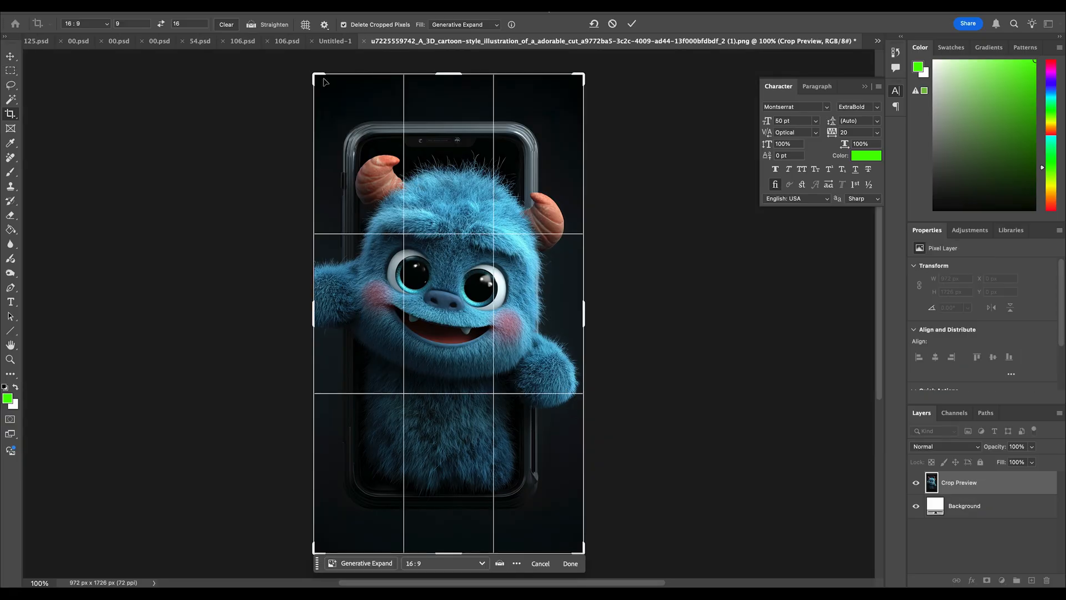
{"action": "left_click_drag", "start_coordinate": [313, 314], "coordinate": [289, 314]}
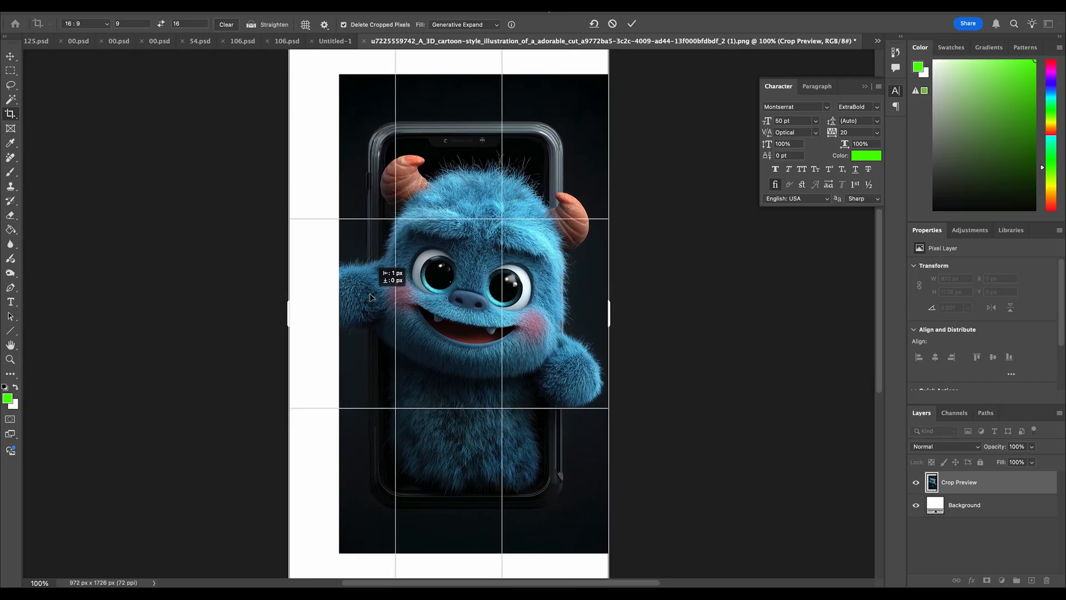
{"action": "left_click", "coordinate": [631, 24]}
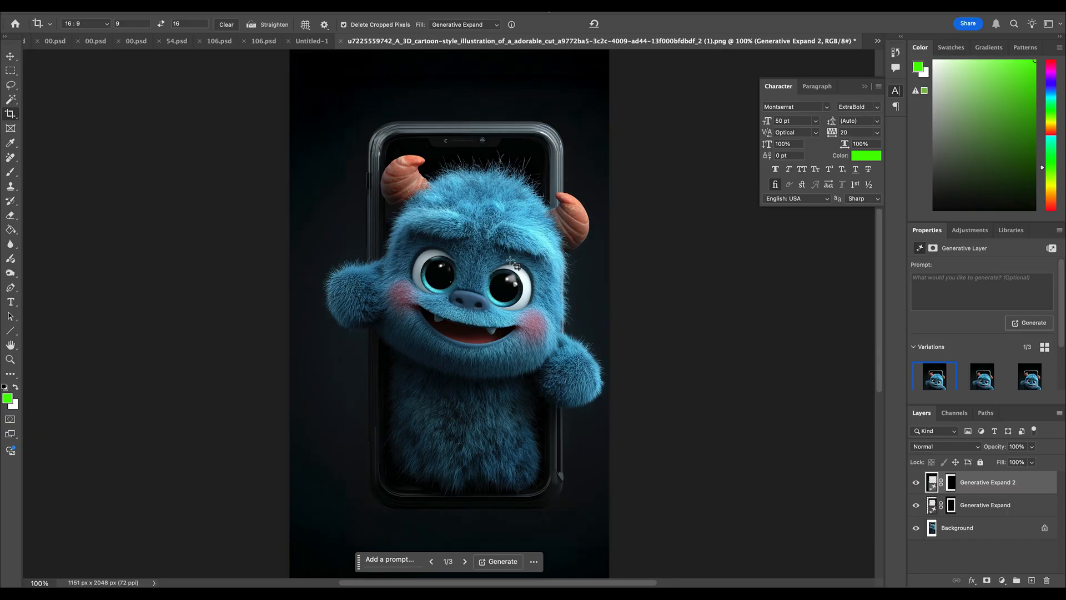
{"action": "mouse_move", "coordinate": [450, 236]}
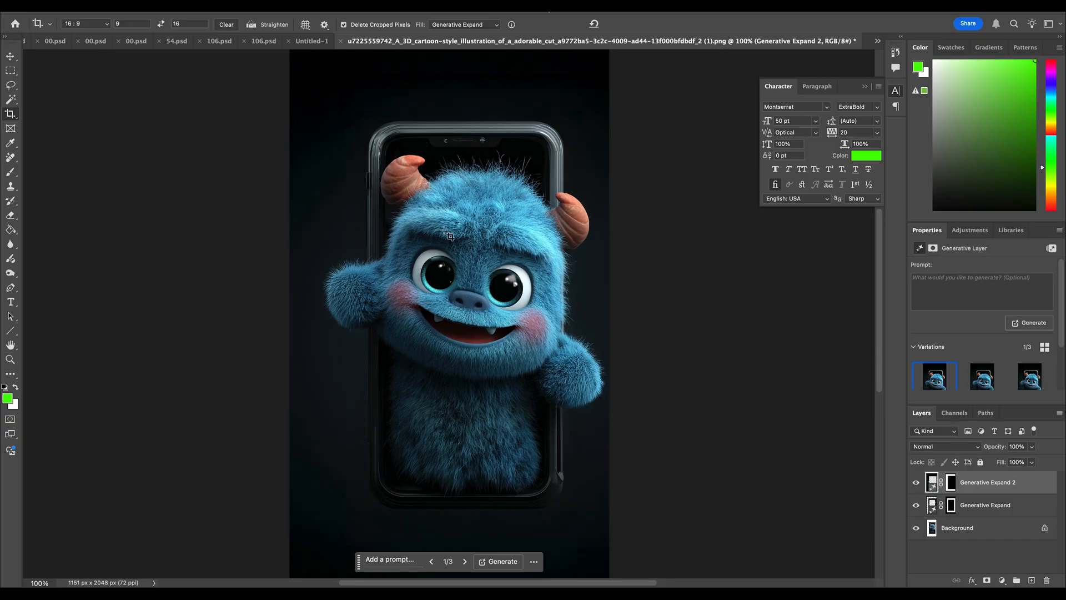
Select the monster and phone, refining edges in Select and Mask with adjusted overlay opacity.
{"action": "left_click", "coordinate": [10, 55]}
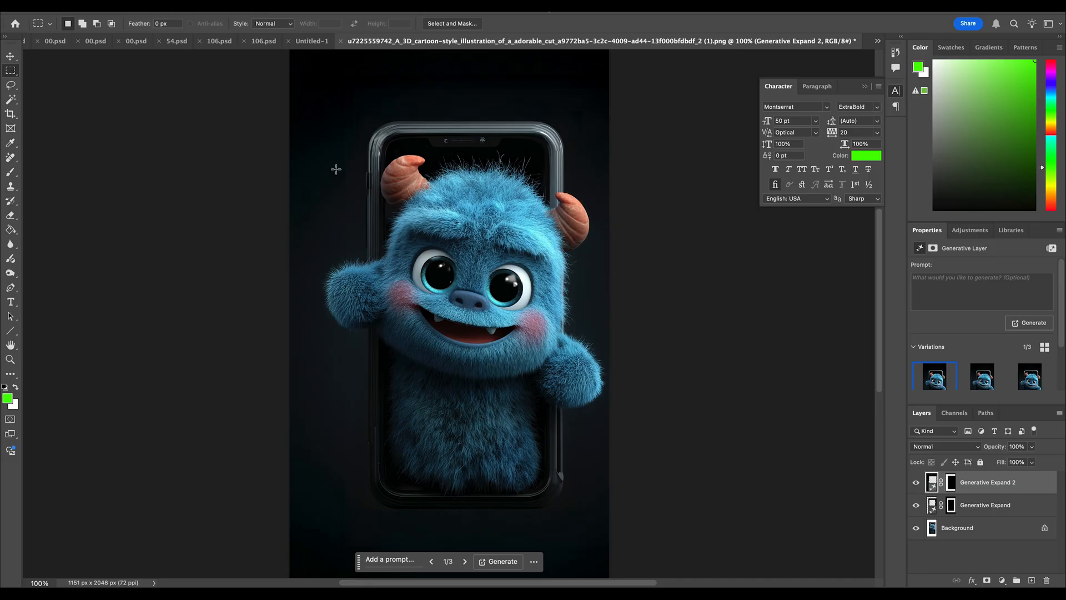
{"action": "mouse_move", "coordinate": [397, 83]}
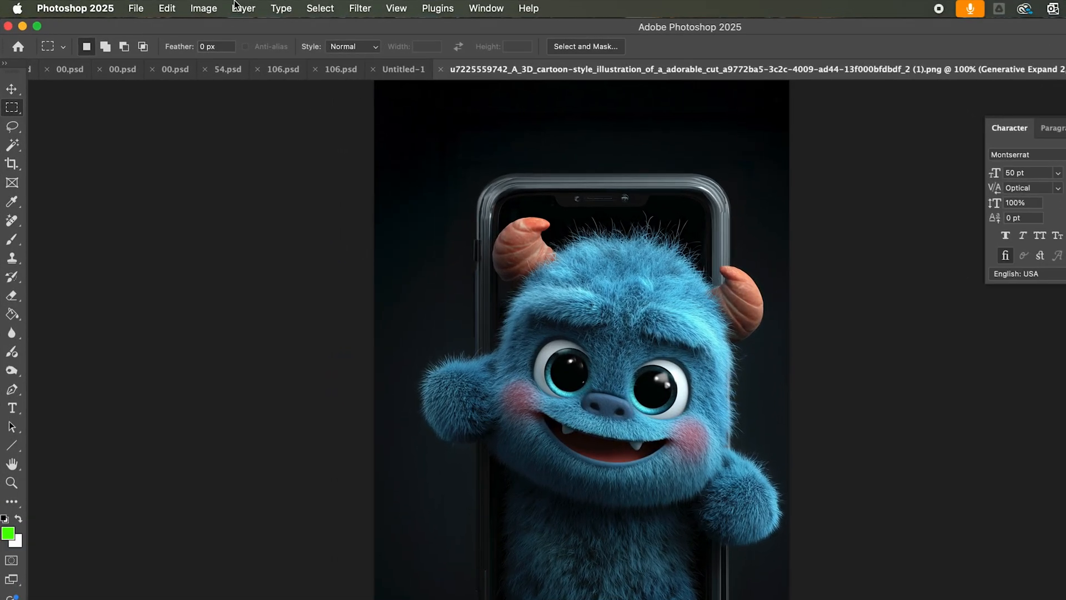
{"action": "left_click", "coordinate": [243, 8]}
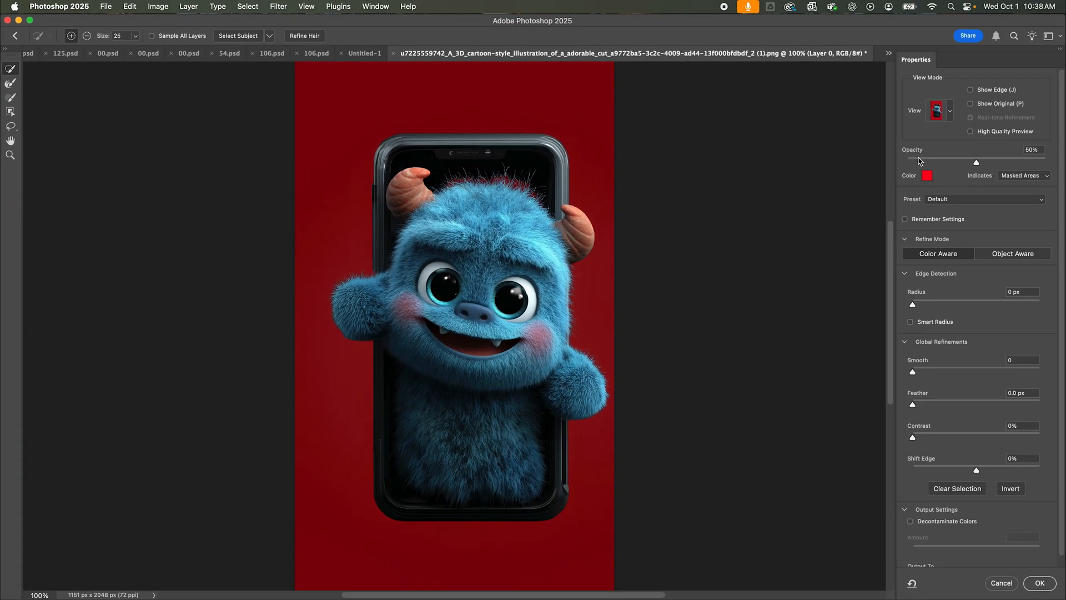
{"action": "left_click_drag", "start_coordinate": [976, 162], "coordinate": [1046, 161]}
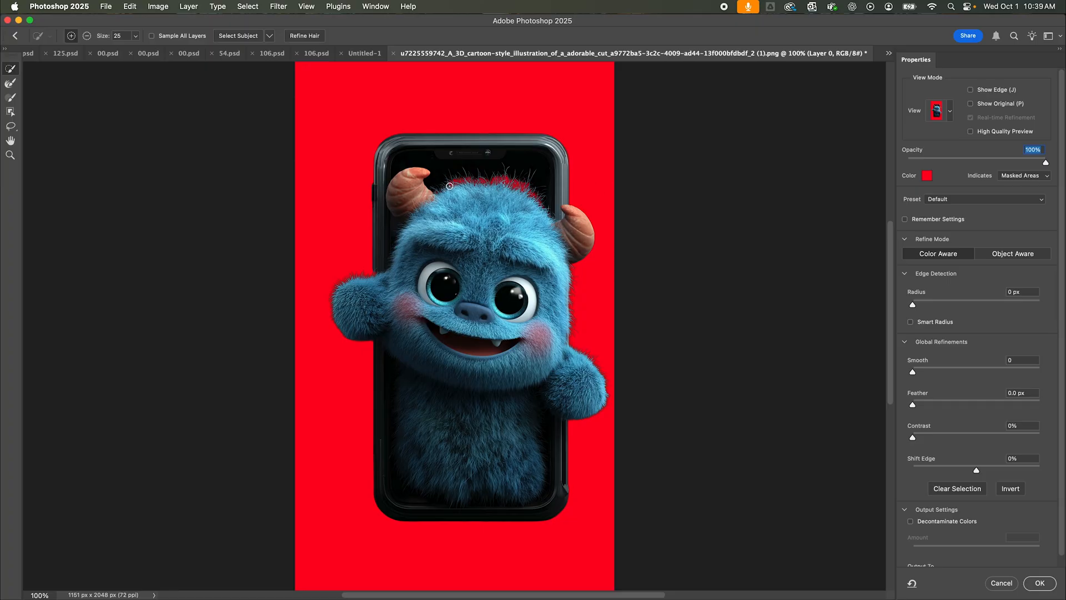
{"action": "left_click_drag", "start_coordinate": [448, 187], "coordinate": [544, 206]}
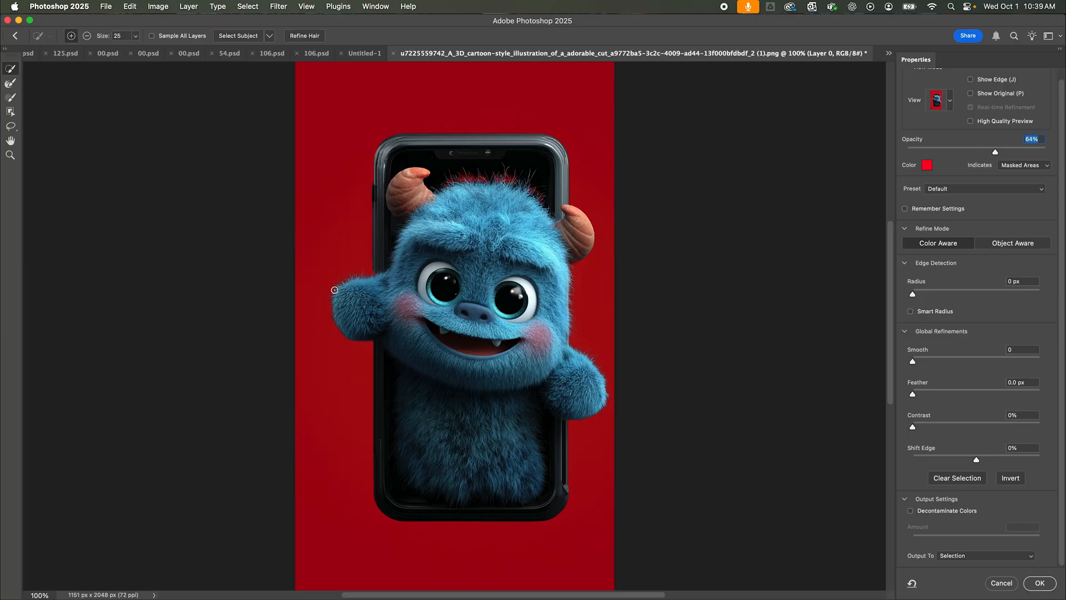
{"action": "mouse_move", "coordinate": [355, 285]}
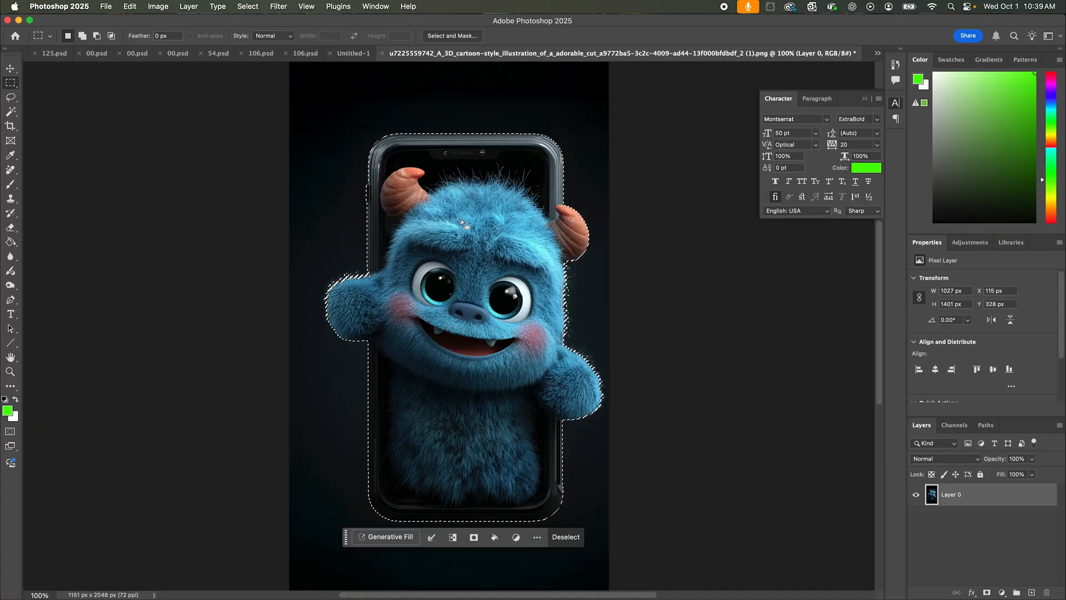
Delete the dark background around the monster-and-phone selection.
{"action": "right_click", "coordinate": [463, 223]}
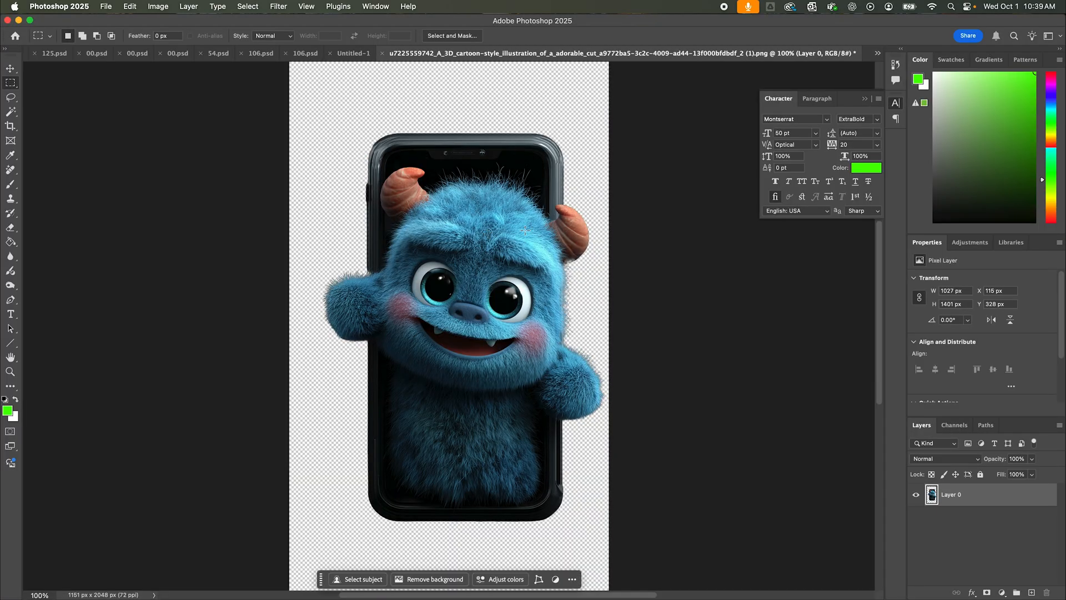
{"action": "key", "text": "cmd+t"}
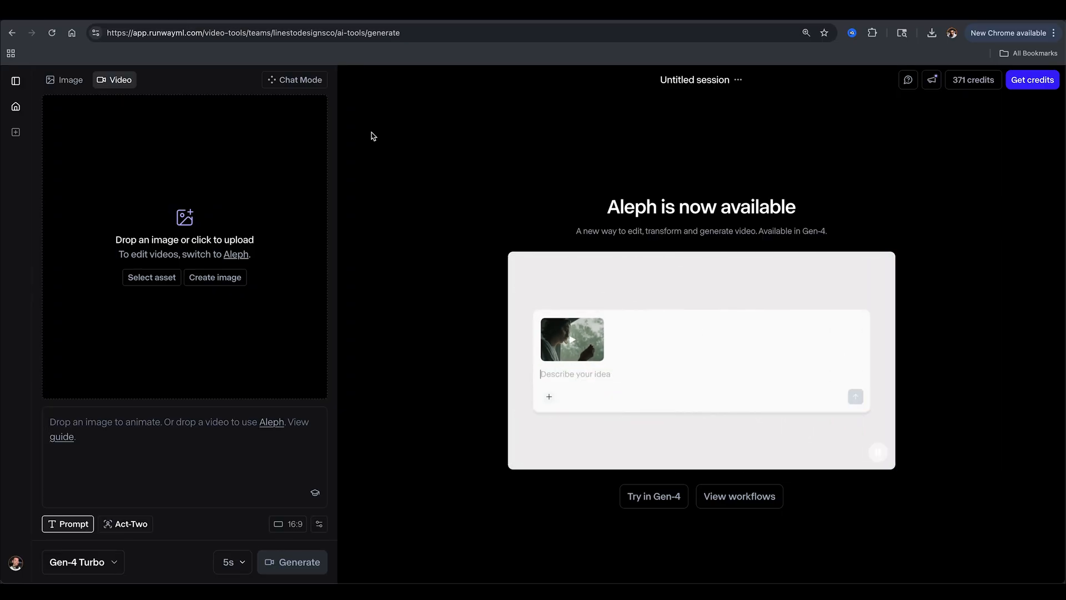
Generate and play the Runway monster video, scrolling down to the 4K Gen-4 result.
{"action": "type", "text": "Show me a different angle of this video."}
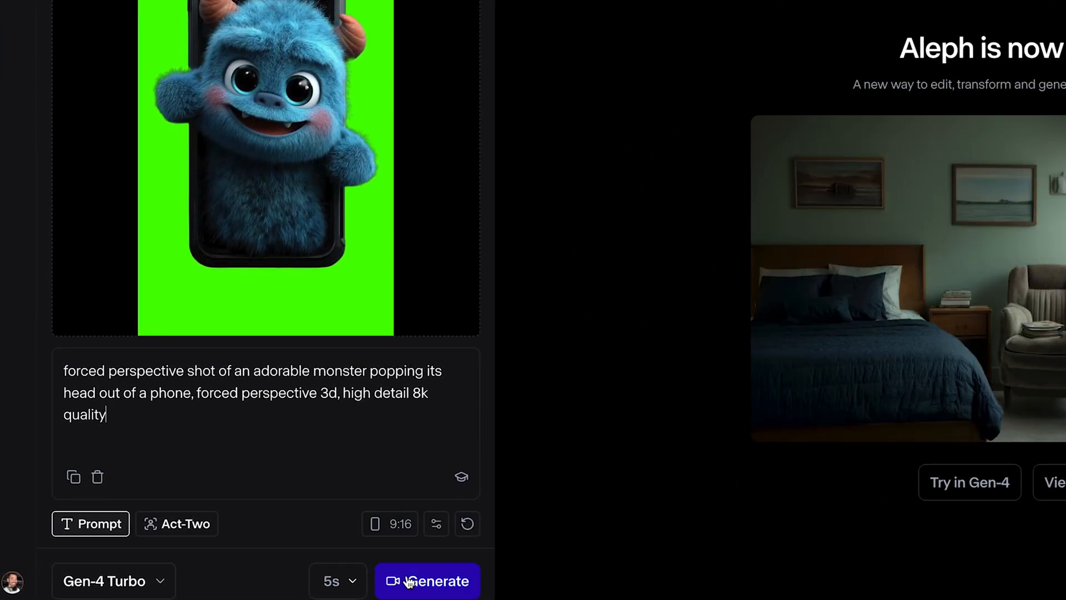
{"action": "left_click", "coordinate": [427, 581]}
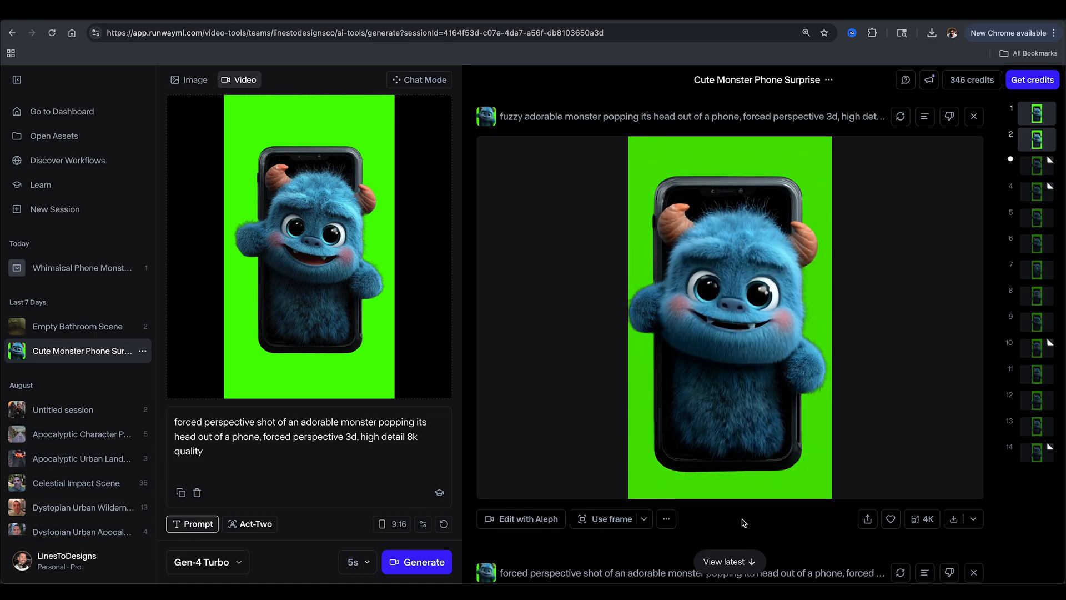
{"action": "left_click", "coordinate": [728, 318]}
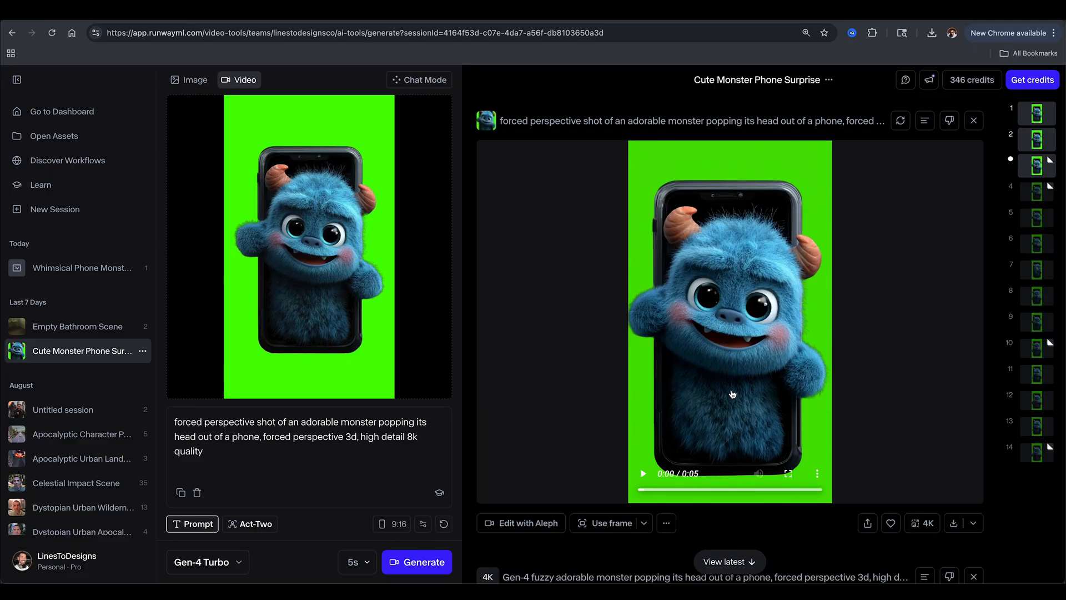
{"action": "scroll", "scroll_direction": "down", "scroll_amount": 3}
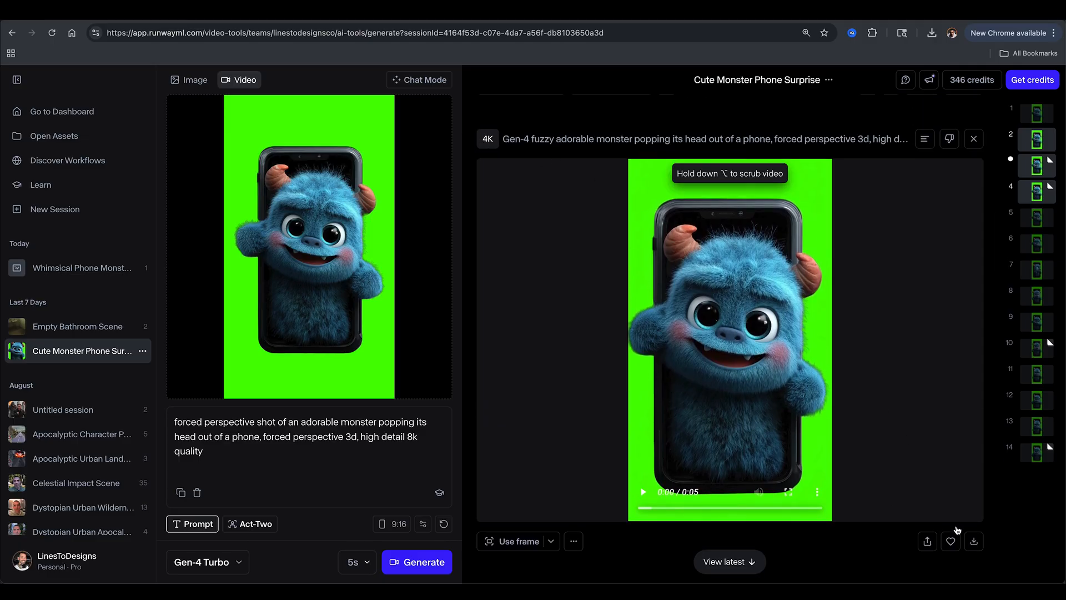
{"action": "mouse_move", "coordinate": [918, 129]}
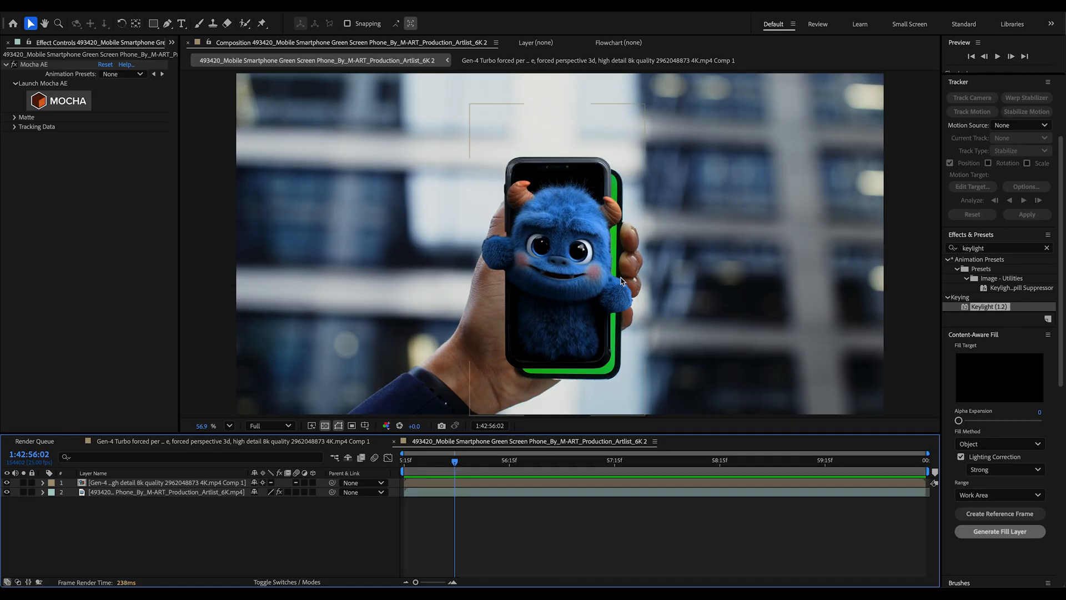
{"action": "mouse_move", "coordinate": [620, 282]}
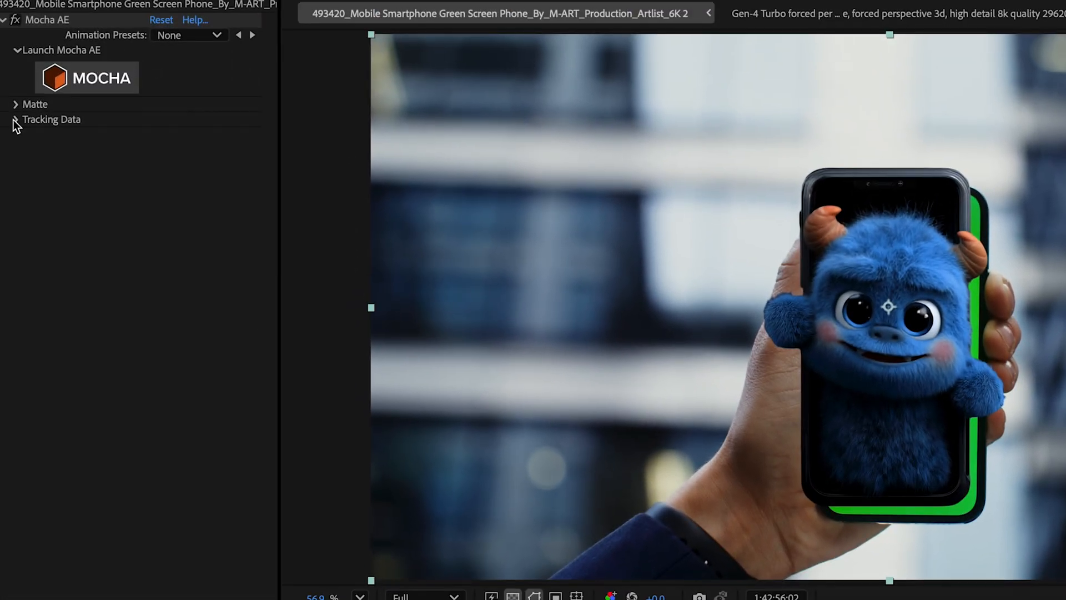
Export Mocha's corner-pin tracking data onto the Gen-4 monster layer.
{"action": "left_click", "coordinate": [16, 119]}
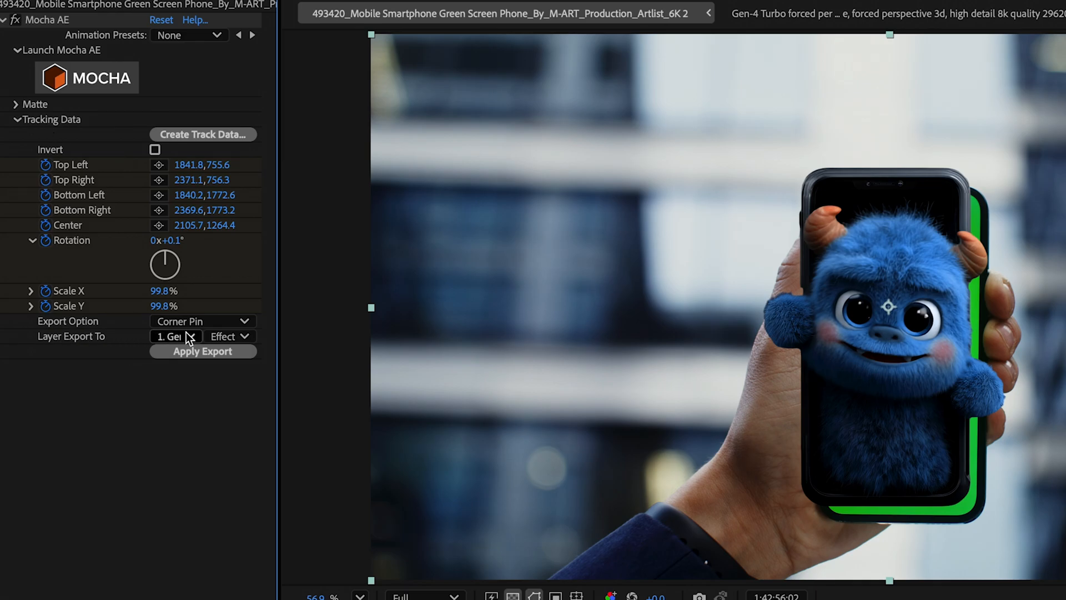
{"action": "left_click", "coordinate": [175, 336]}
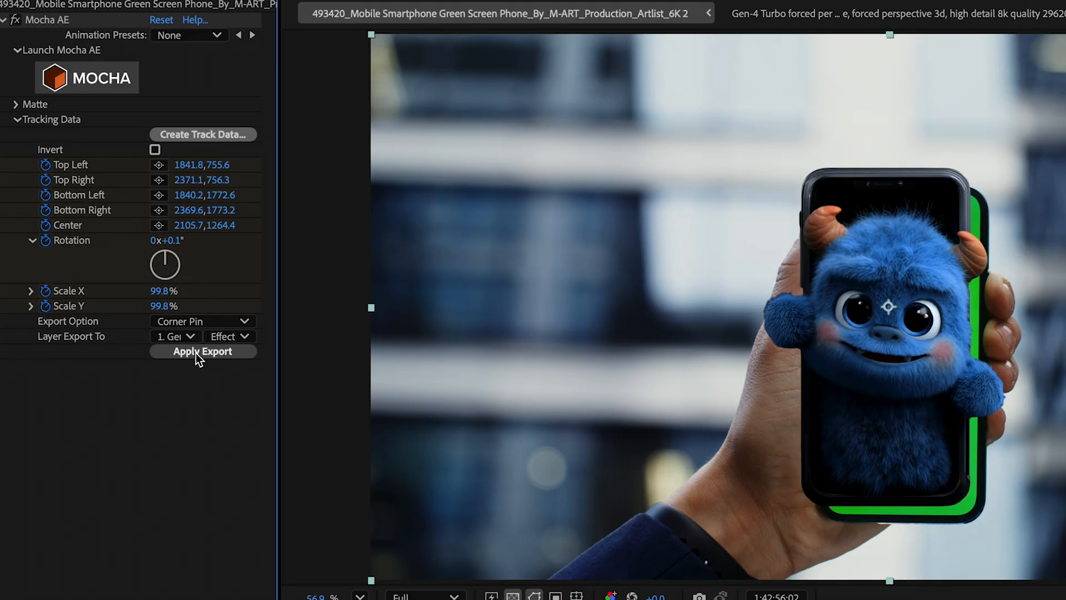
{"action": "left_click", "coordinate": [202, 352]}
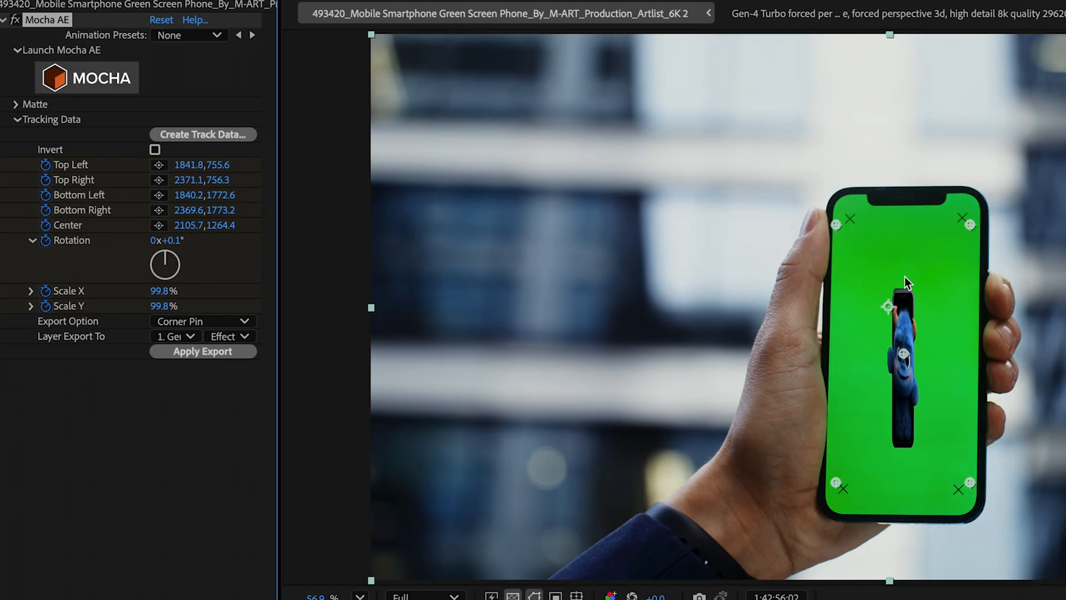
{"action": "mouse_move", "coordinate": [918, 384]}
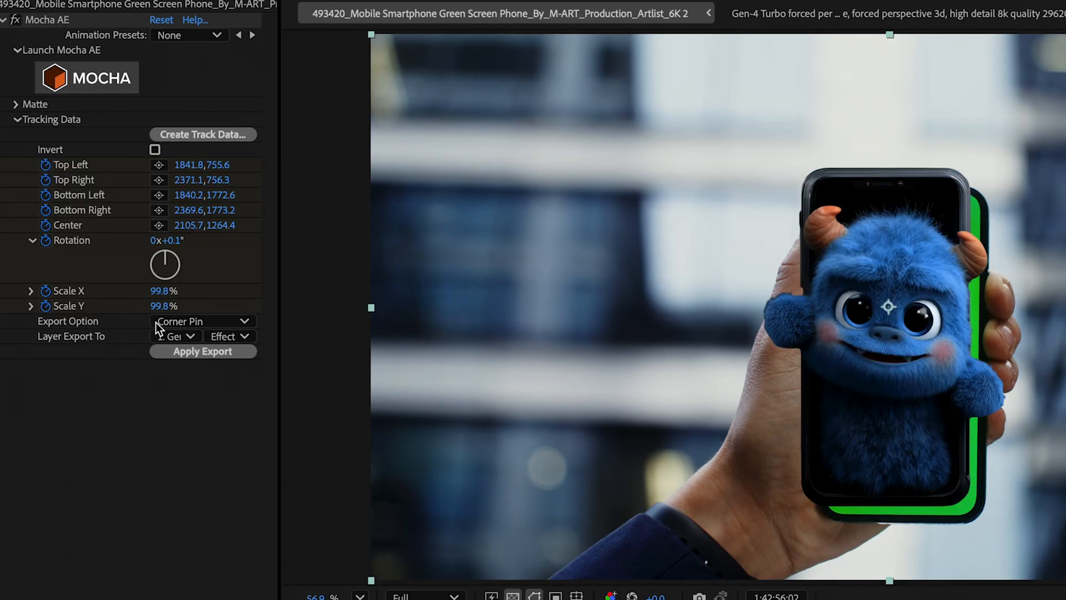
Apply Mocha's Transform export so the monster follows the phone's position, scale and rotation.
{"action": "left_click", "coordinate": [203, 321]}
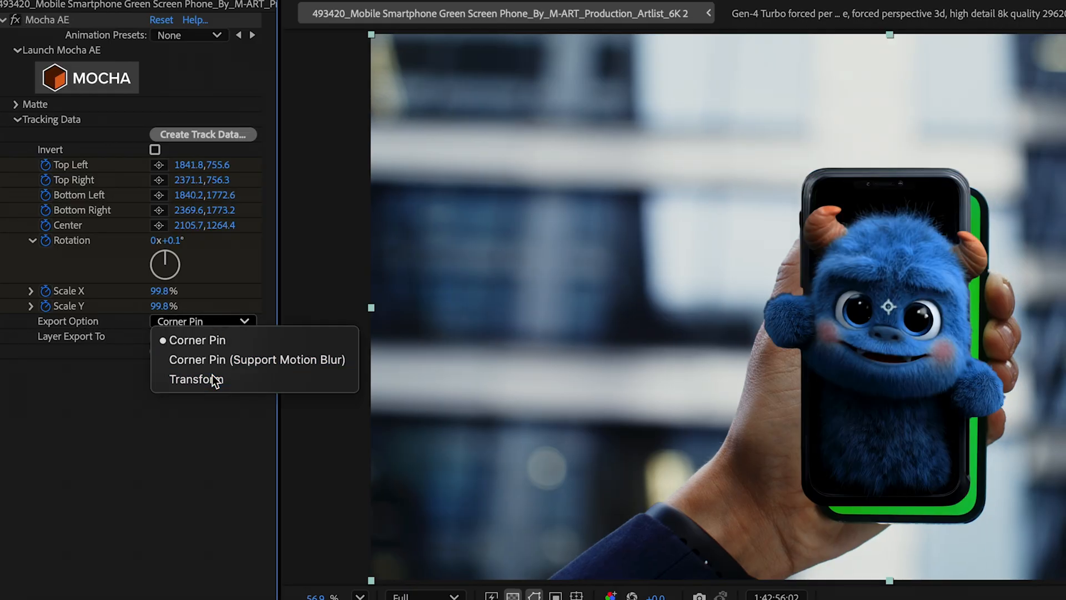
{"action": "left_click", "coordinate": [196, 379]}
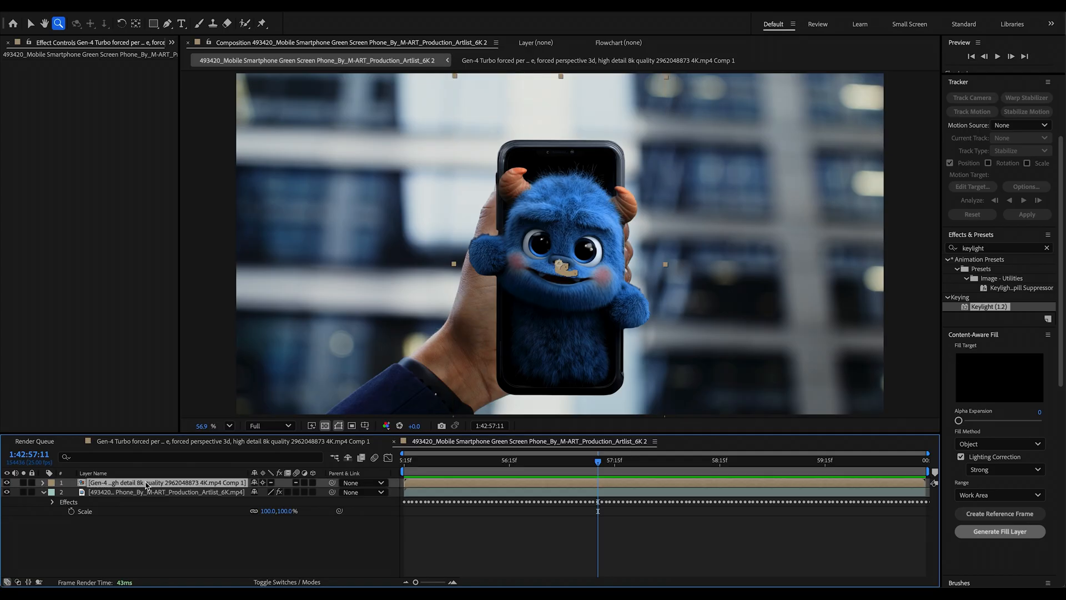
{"action": "left_click", "coordinate": [42, 482]}
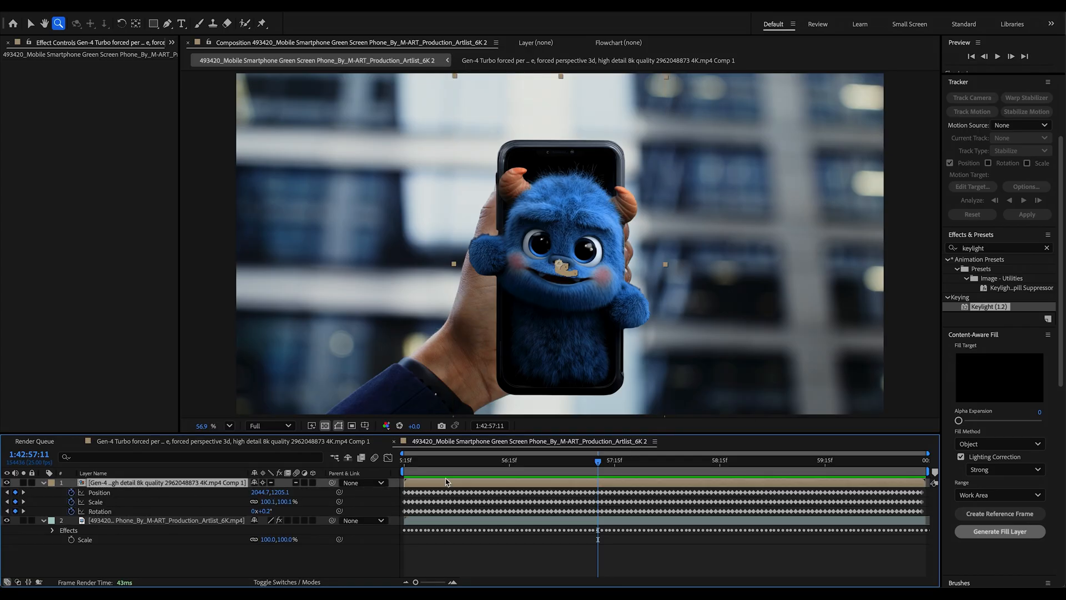
{"action": "mouse_move", "coordinate": [344, 498]}
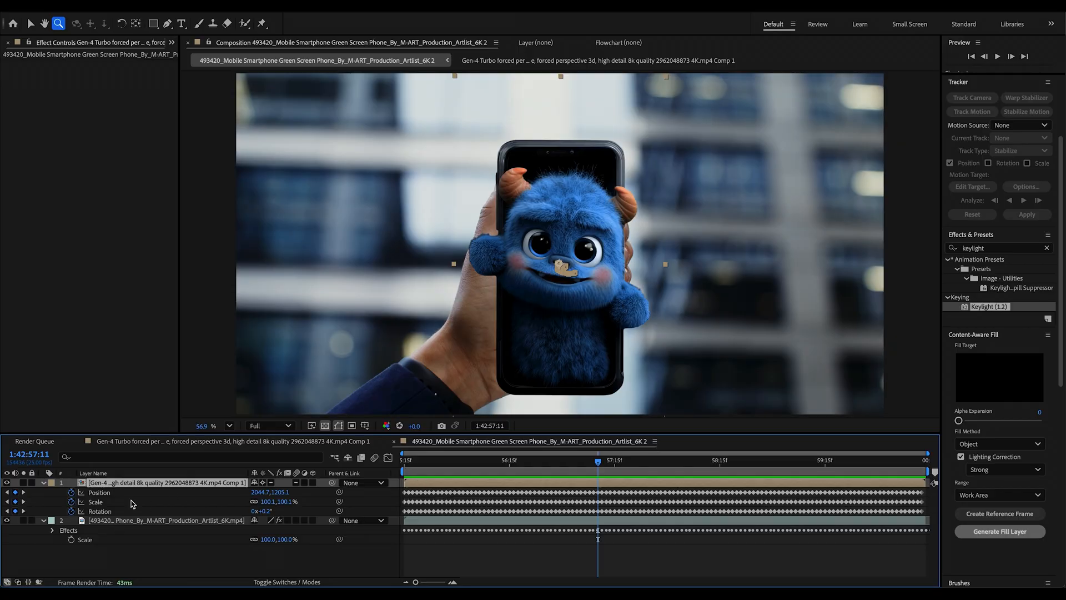
{"action": "left_click", "coordinate": [95, 502]}
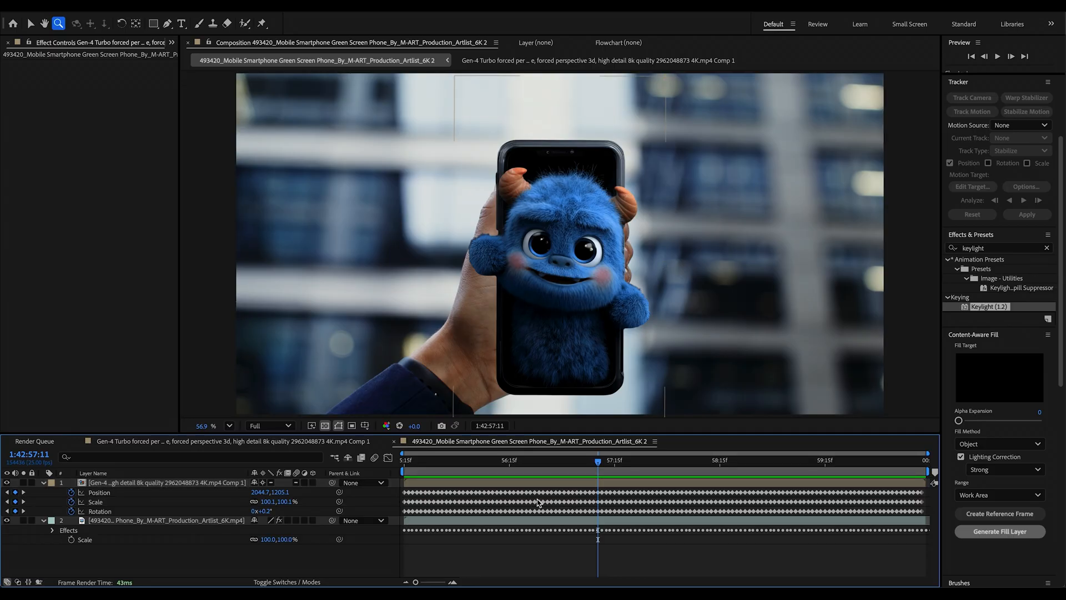
Add a Transform effect and scrub its Scale to resize the monster within the phone.
{"action": "left_click", "coordinate": [996, 247]}
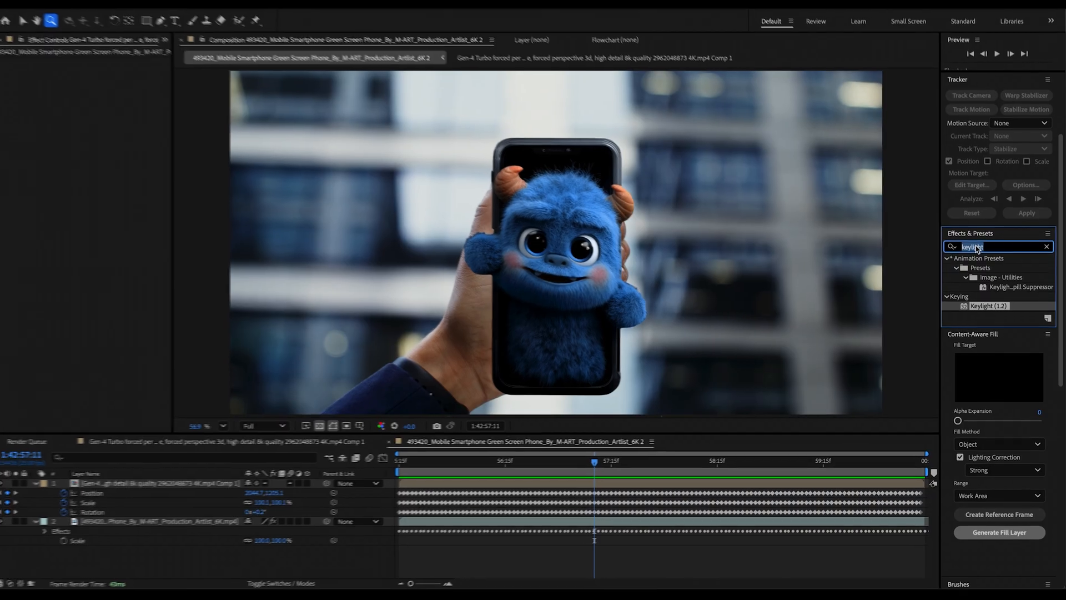
{"action": "type", "text": "trans"}
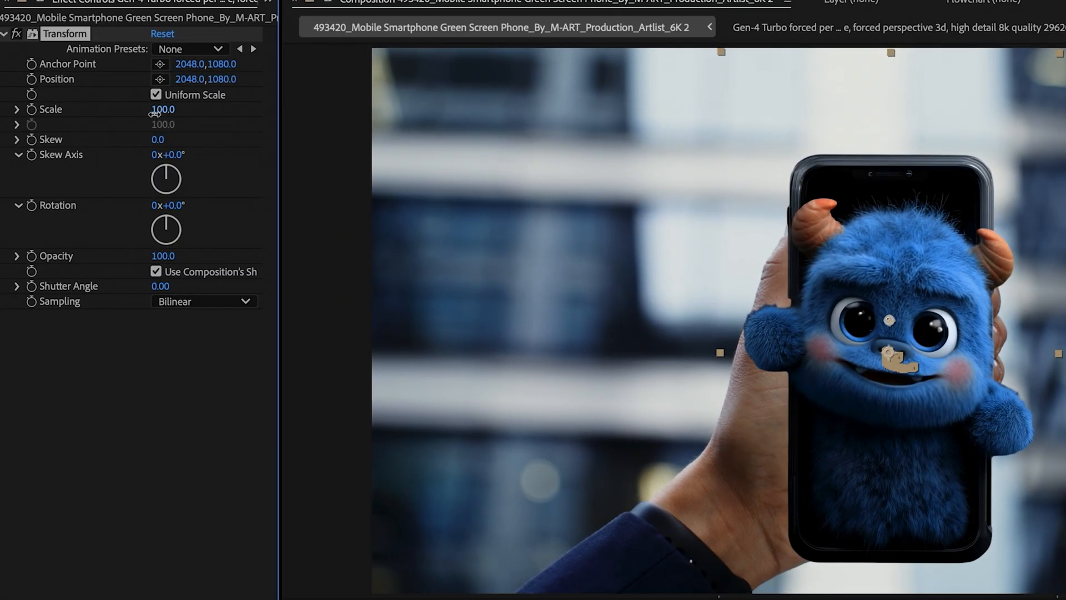
{"action": "left_click_drag", "start_coordinate": [161, 109], "coordinate": [149, 109]}
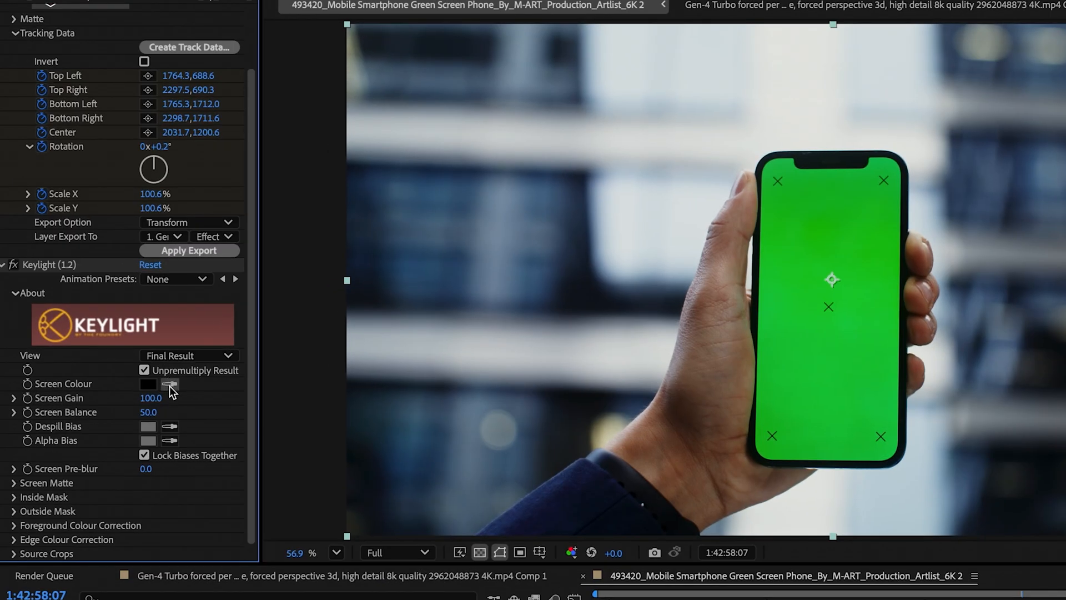
Eyedrop the green phone screen as Keylight's key colour and tighten Clip Black and Clip White.
{"action": "left_click", "coordinate": [169, 384]}
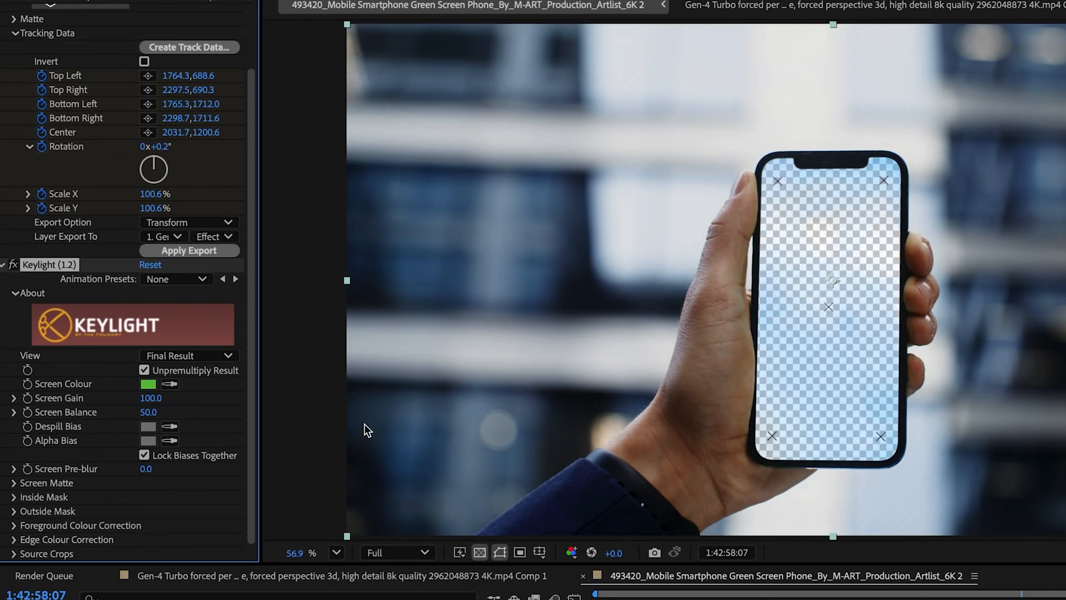
{"action": "left_click", "coordinate": [189, 355]}
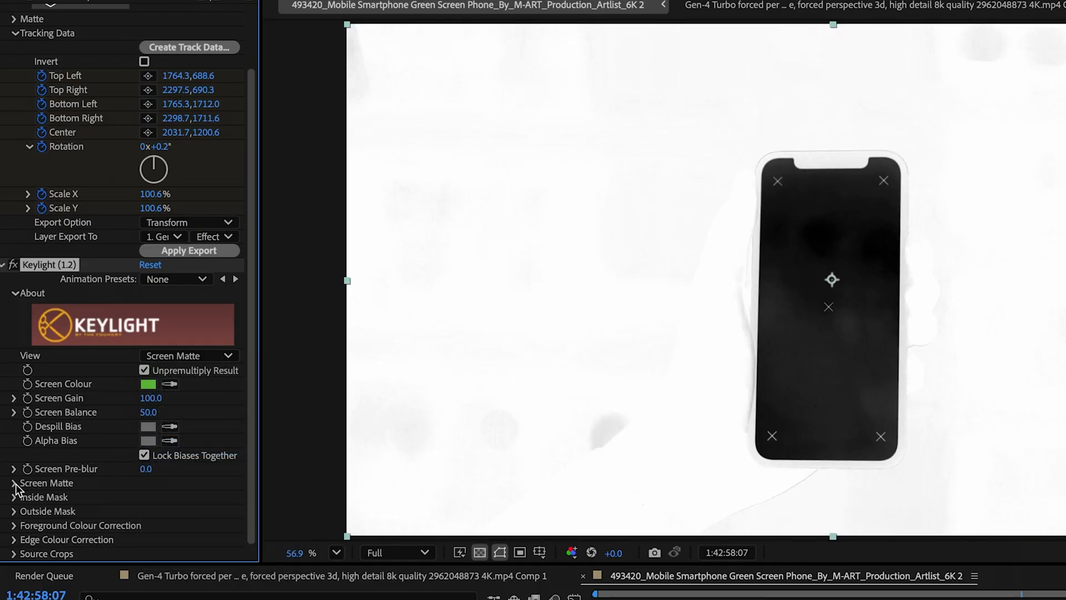
{"action": "left_click", "coordinate": [14, 483]}
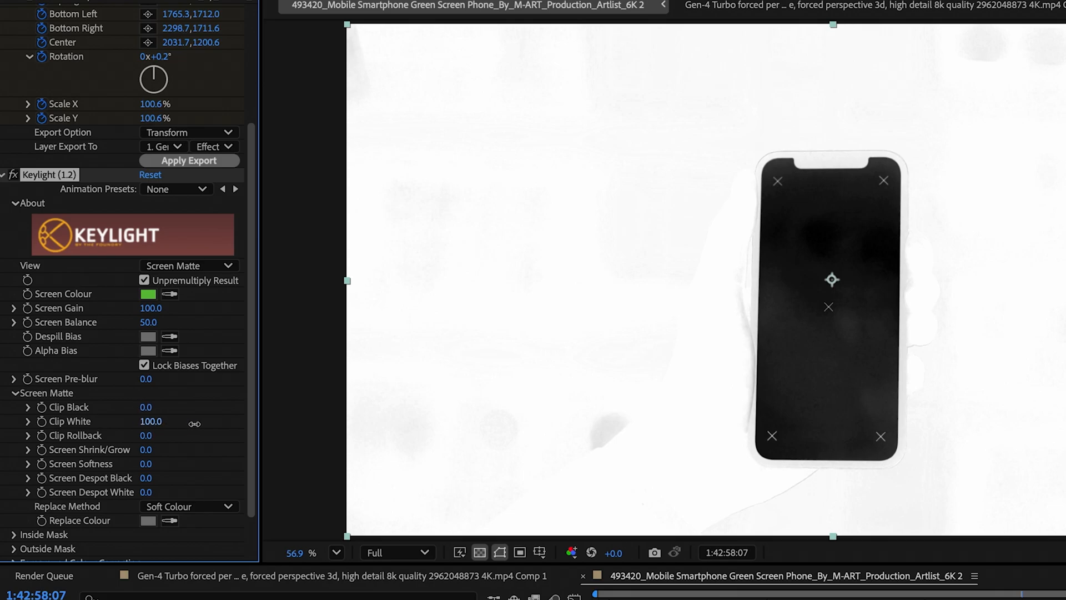
{"action": "left_click_drag", "start_coordinate": [163, 421], "coordinate": [149, 421]}
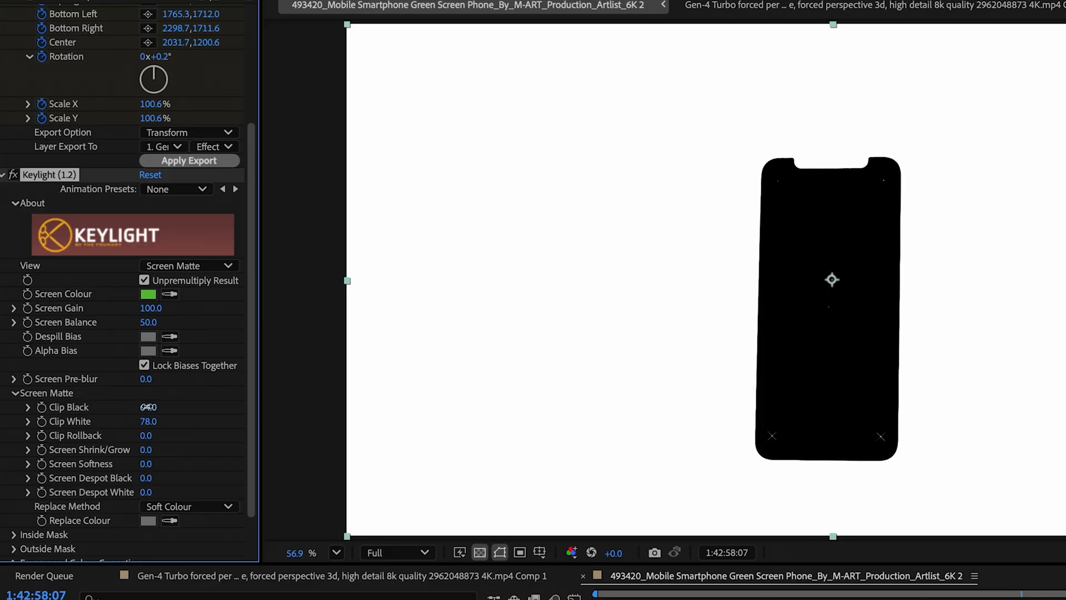
{"action": "left_click_drag", "start_coordinate": [148, 406], "coordinate": [163, 406]}
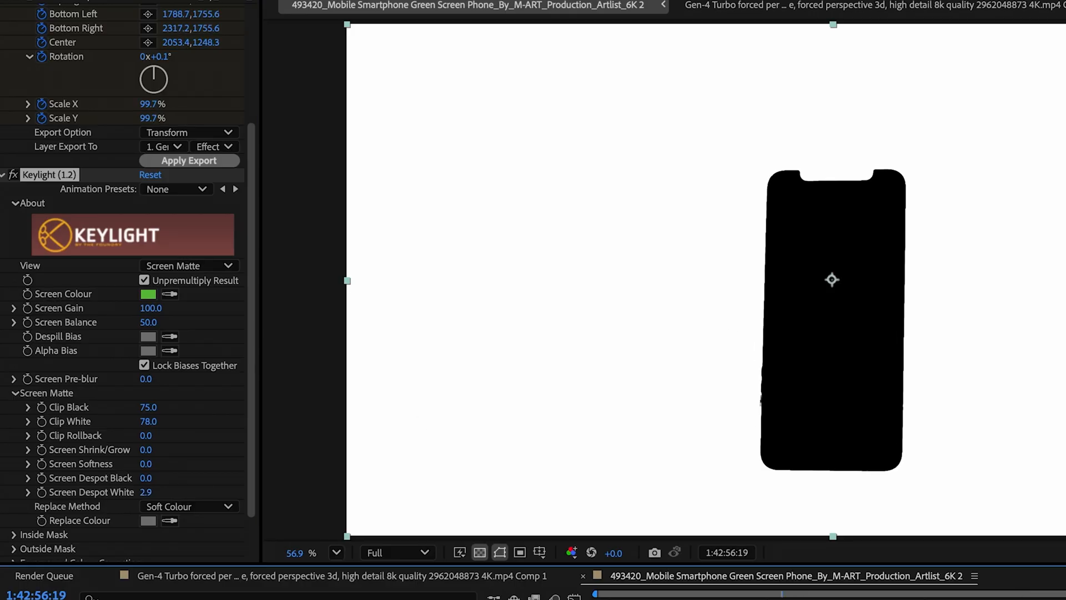
{"action": "left_click", "coordinate": [188, 265]}
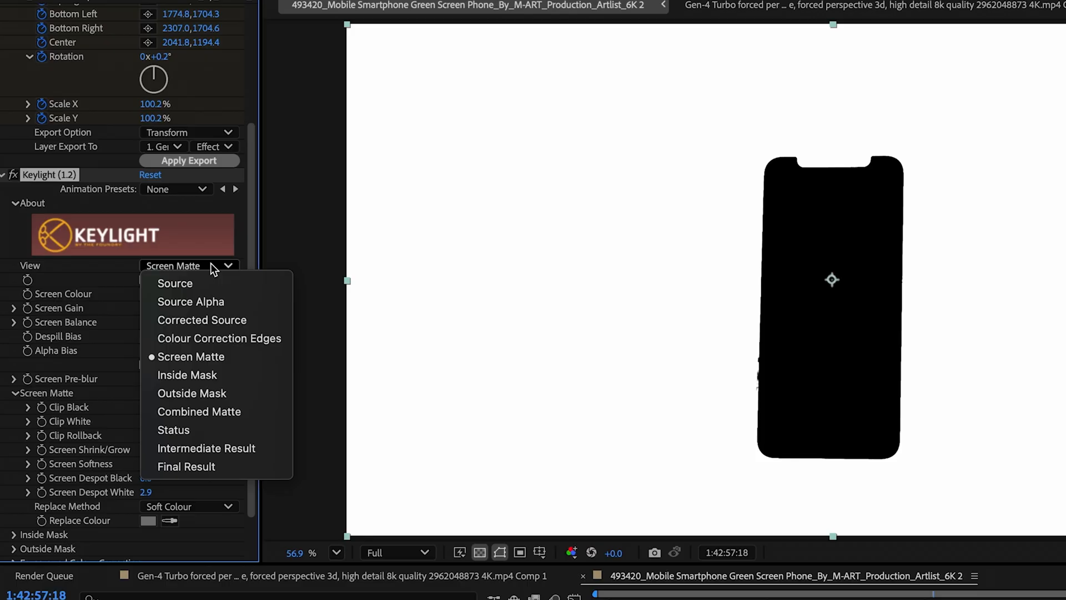
Switch Keylight View to Final Result and check the composite at later and earlier frames.
{"action": "left_click", "coordinate": [187, 467]}
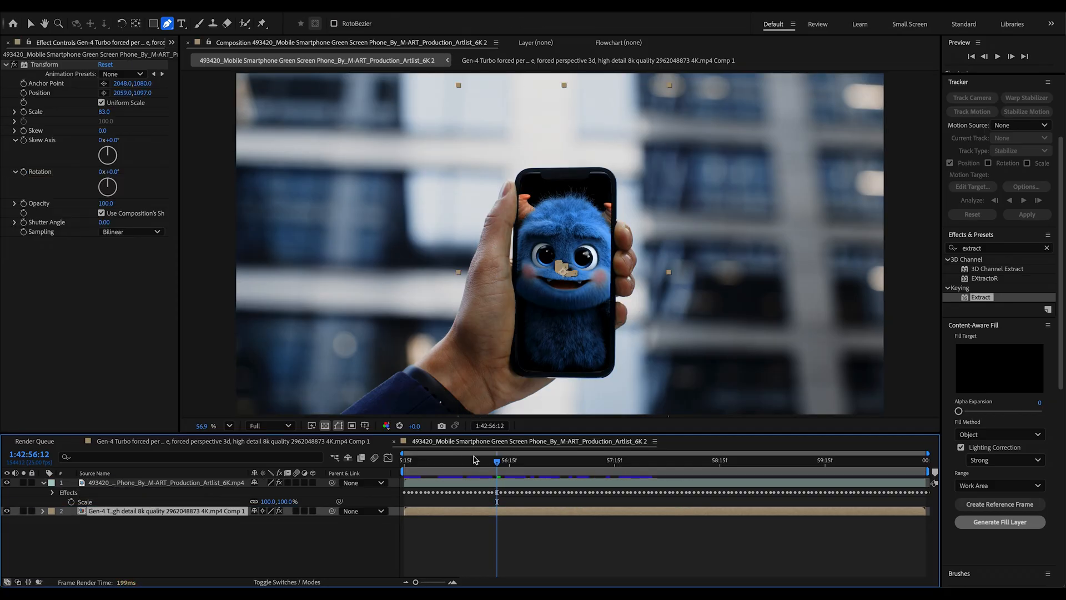
{"action": "left_click", "coordinate": [775, 470]}
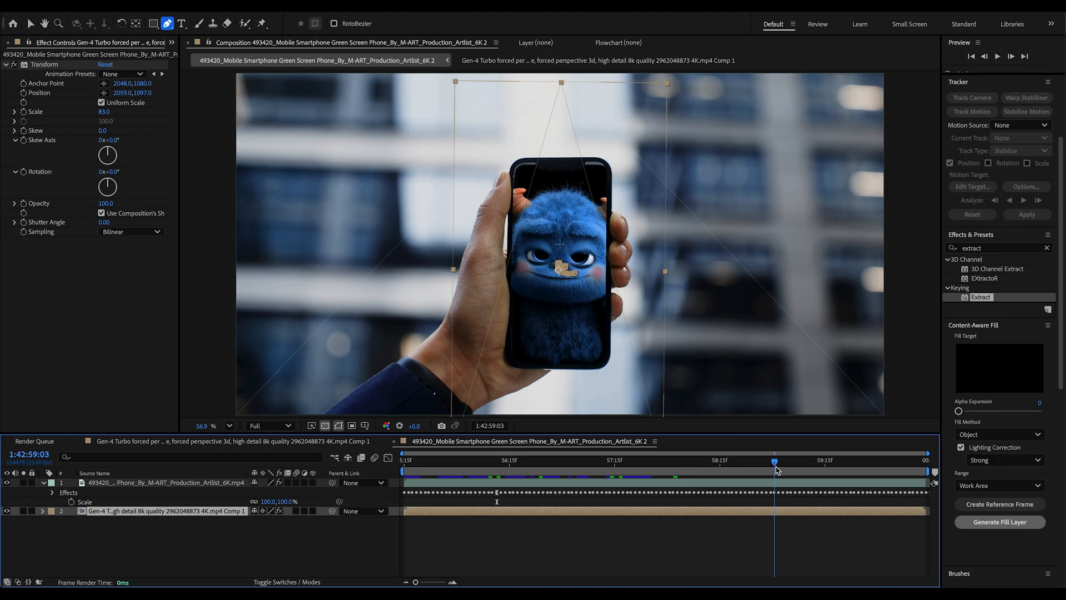
{"action": "left_click", "coordinate": [467, 461]}
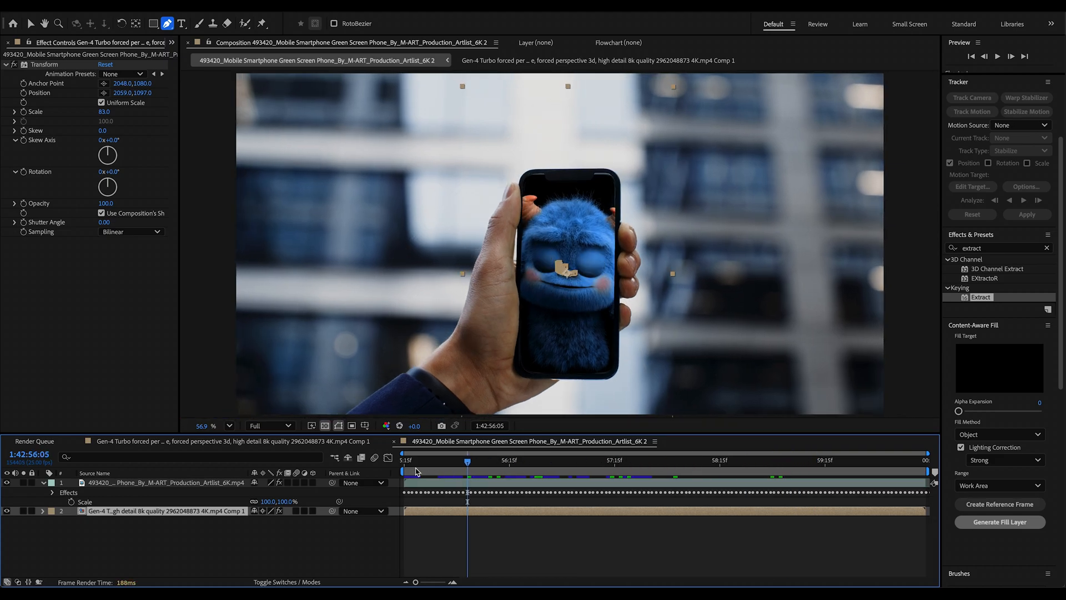
{"action": "mouse_move", "coordinate": [172, 496]}
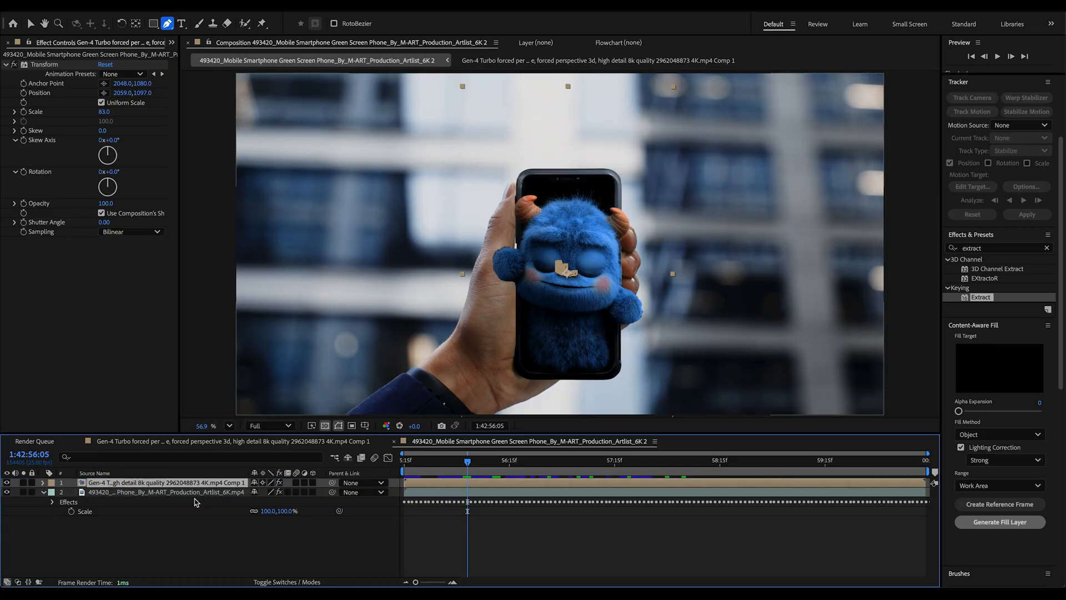
{"action": "mouse_move", "coordinate": [188, 503]}
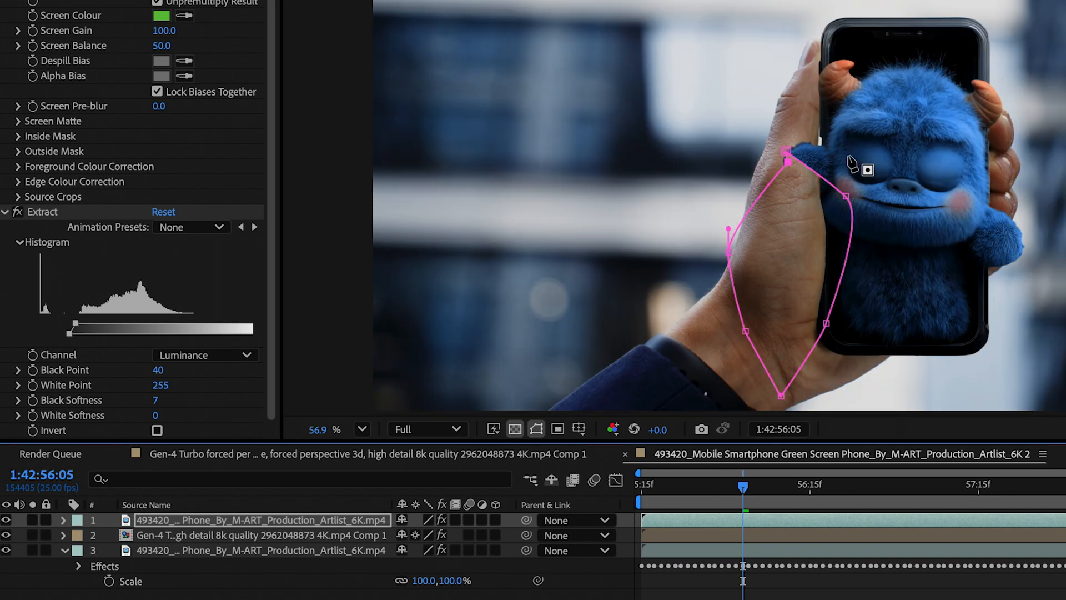
Reshape the hand mask points around the thumb to keyframe the Mask Path.
{"action": "left_click_drag", "start_coordinate": [789, 157], "coordinate": [816, 203]}
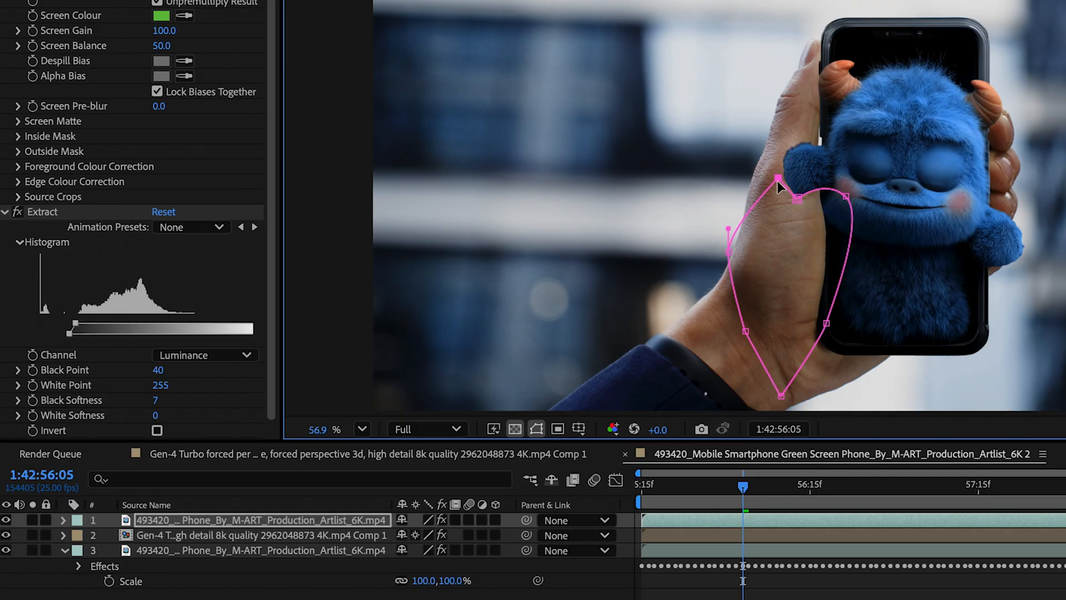
{"action": "left_click_drag", "start_coordinate": [847, 198], "coordinate": [837, 231]}
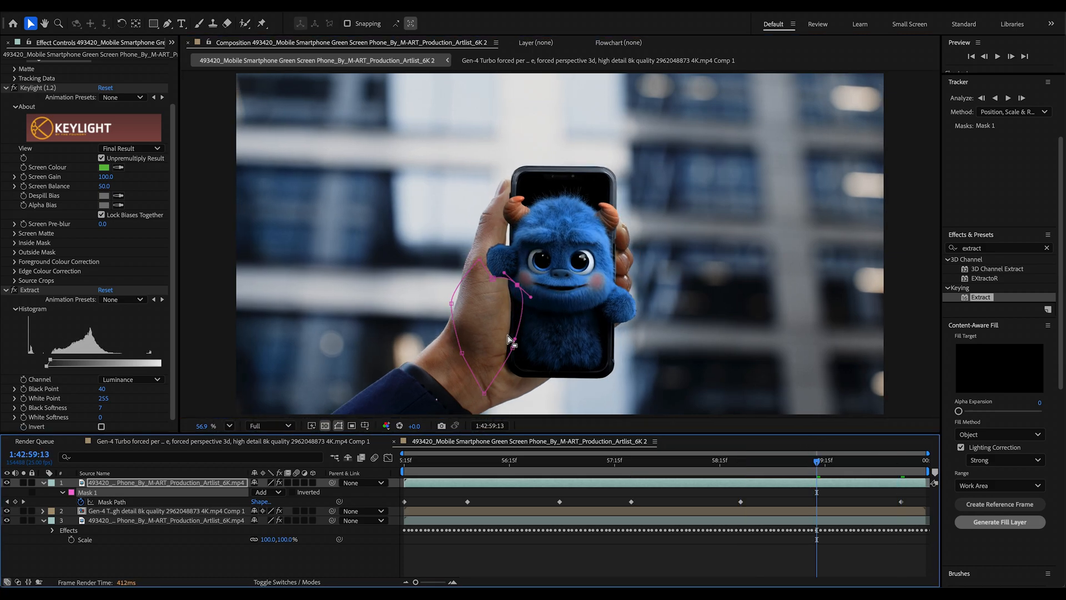
{"action": "left_click", "coordinate": [543, 459]}
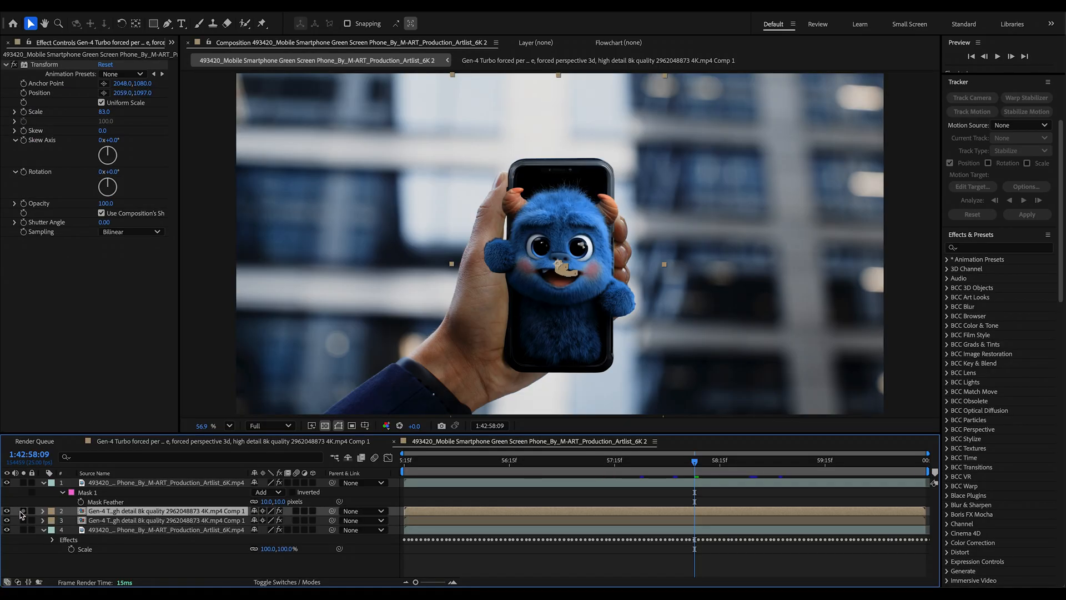
Apply Drop Shadow with Shadow Only, turned downward and softened, to the Shadow layer.
{"action": "type", "text": "c"}
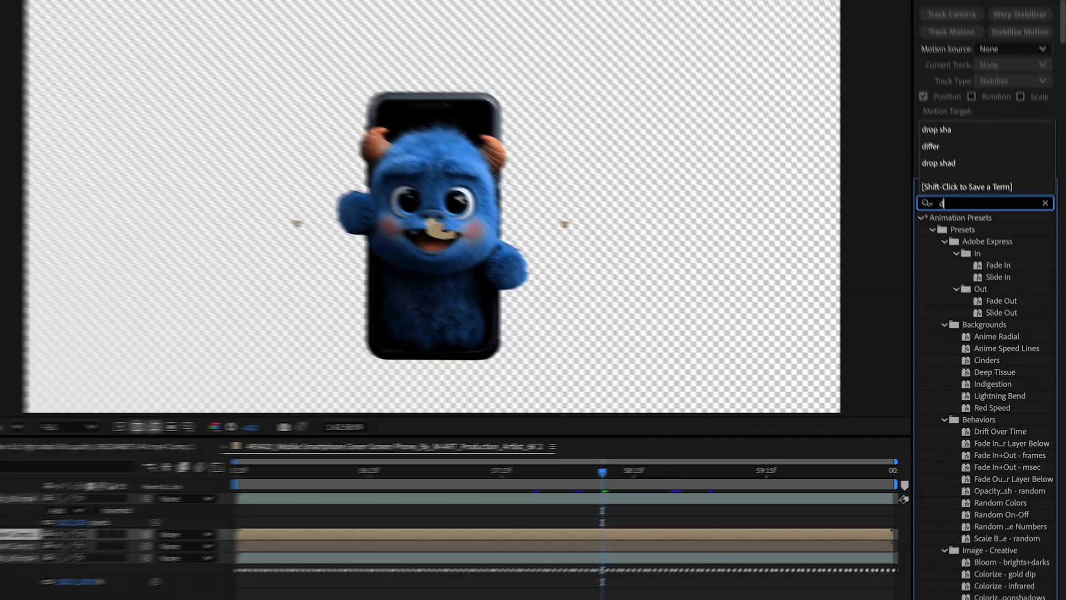
{"action": "type", "text": "drop sha"}
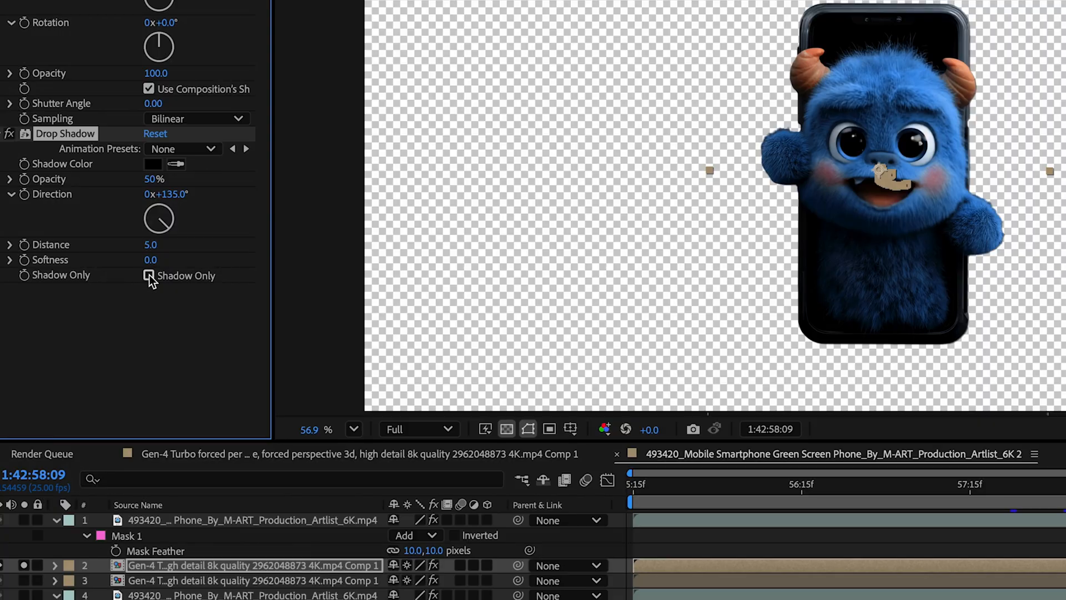
{"action": "left_click", "coordinate": [148, 275]}
{"action": "type", "text": "Shadow"}
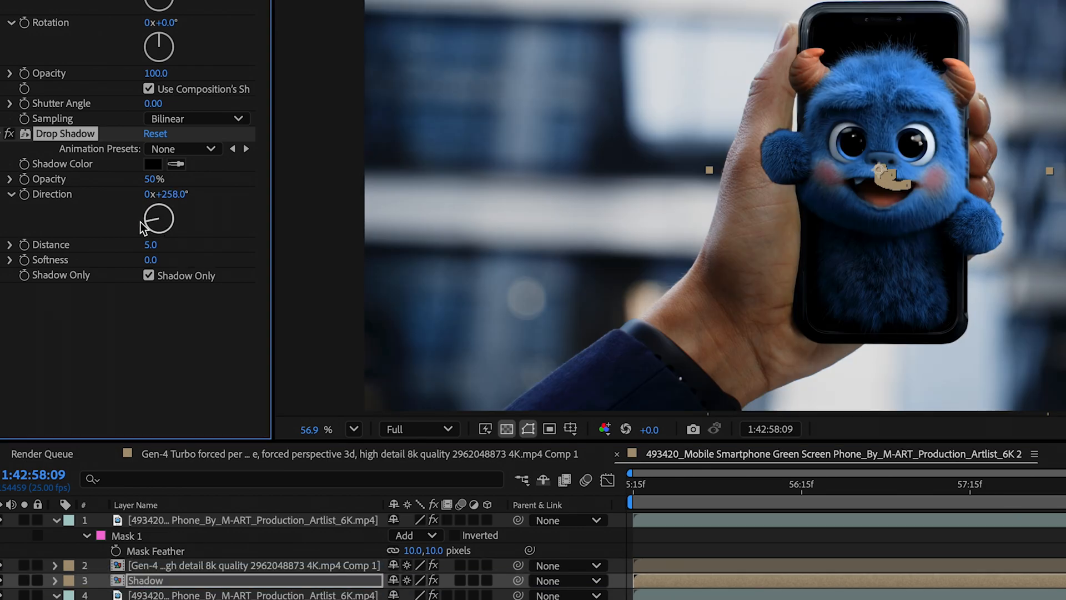
{"action": "left_click_drag", "start_coordinate": [158, 211], "coordinate": [166, 217]}
{"action": "type", "text": "65"}
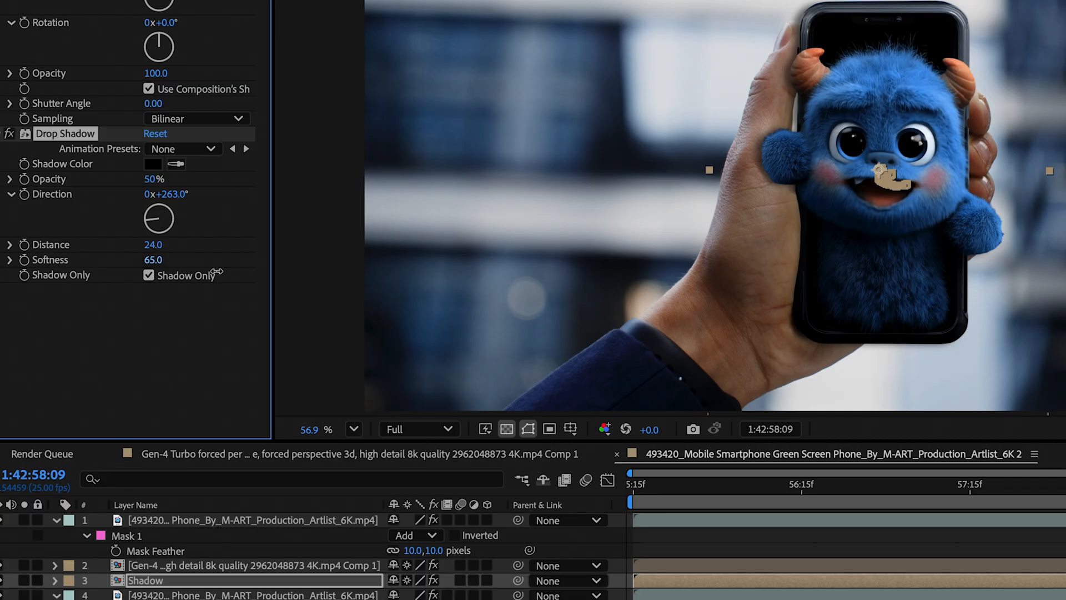
{"action": "left_click_drag", "start_coordinate": [155, 179], "coordinate": [146, 178]}
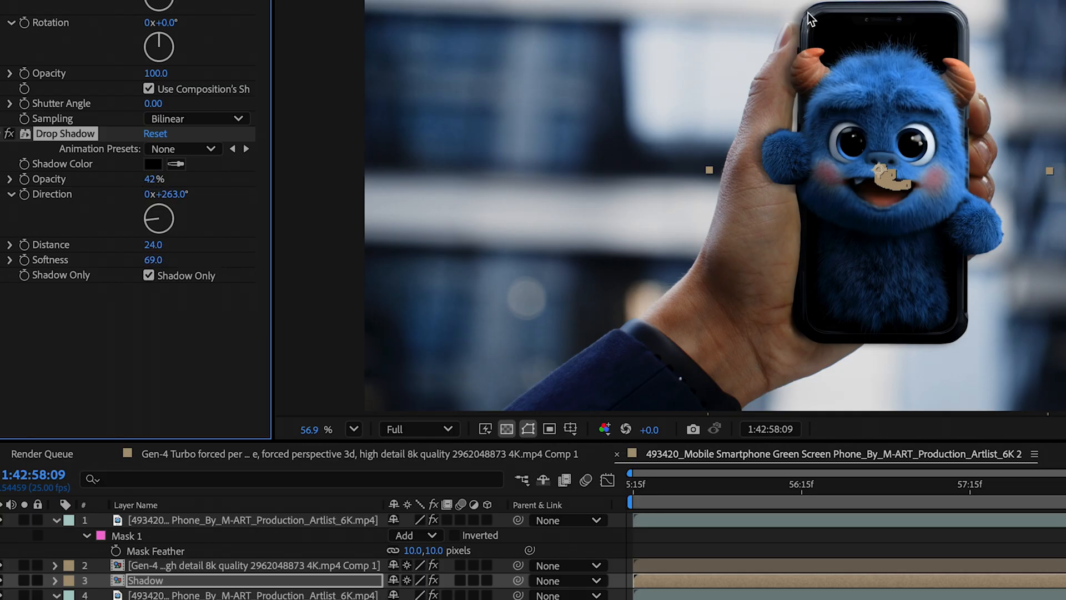
{"action": "mouse_move", "coordinate": [785, 66]}
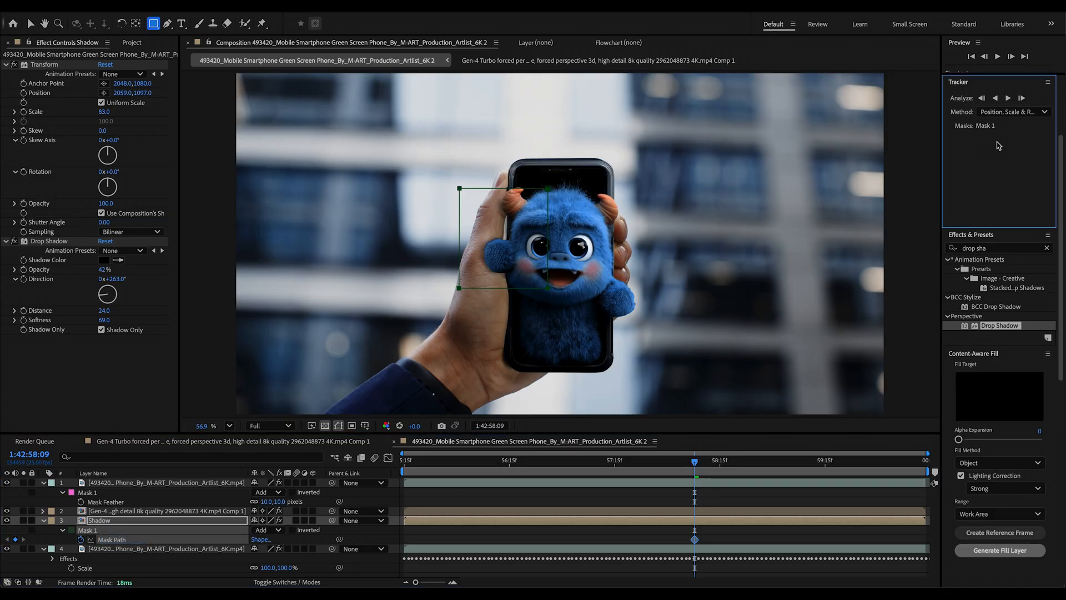
Track the Shadow mask backward and forward, lower Drop Shadow Distance, then track forward again.
{"action": "left_click", "coordinate": [995, 97]}
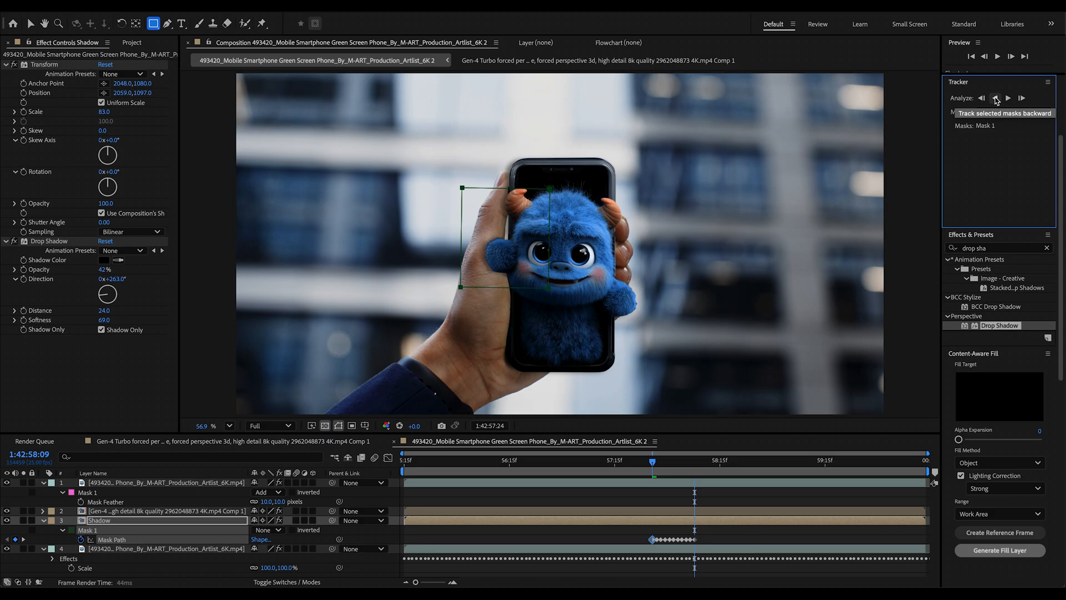
{"action": "left_click", "coordinate": [995, 98]}
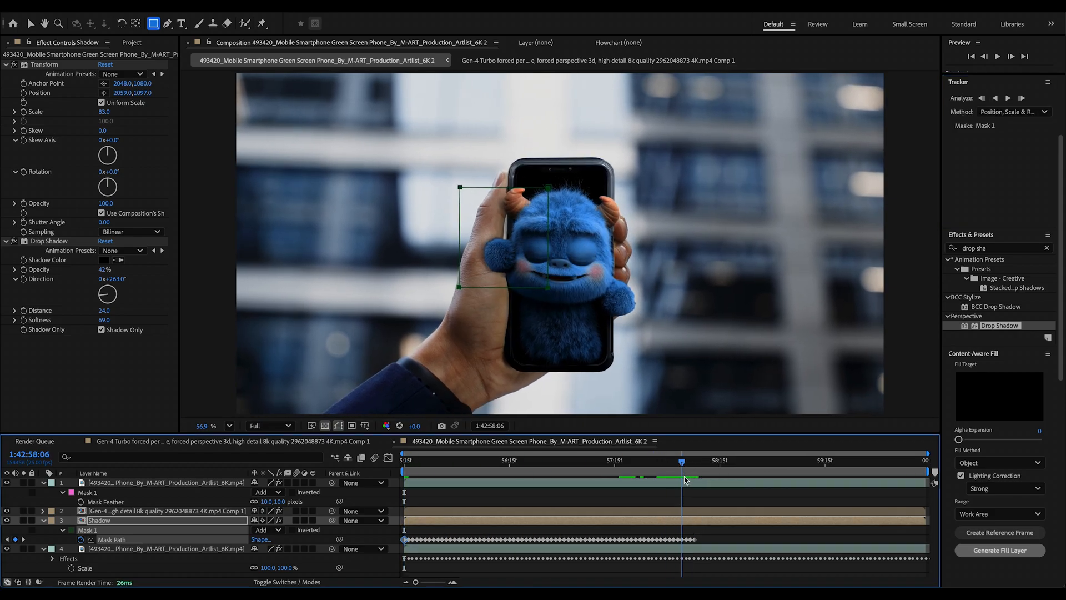
{"action": "left_click", "coordinate": [1008, 98]}
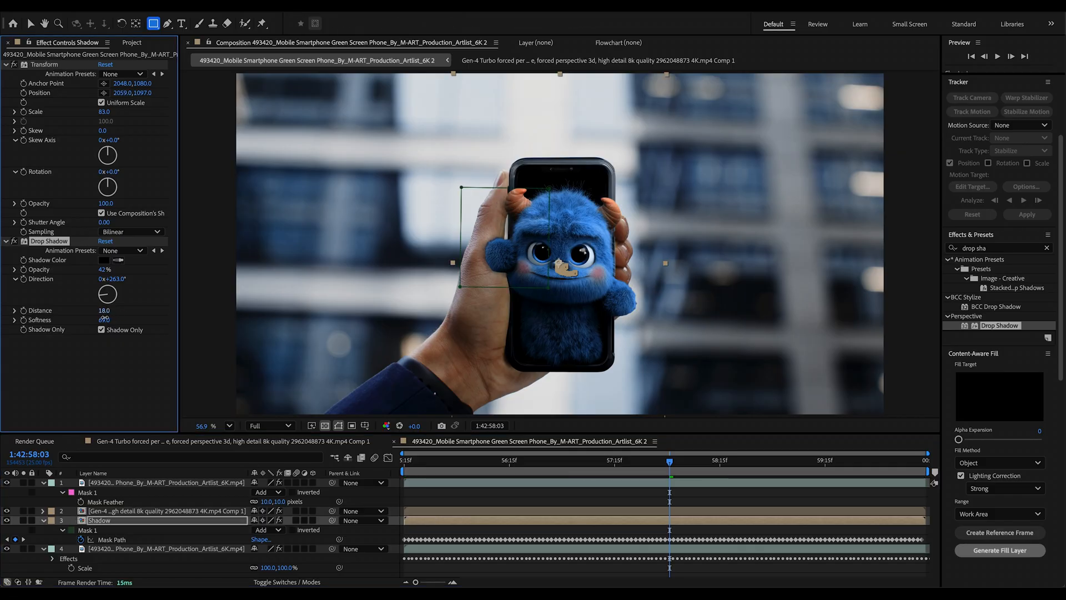
{"action": "left_click_drag", "start_coordinate": [109, 309], "coordinate": [102, 310]}
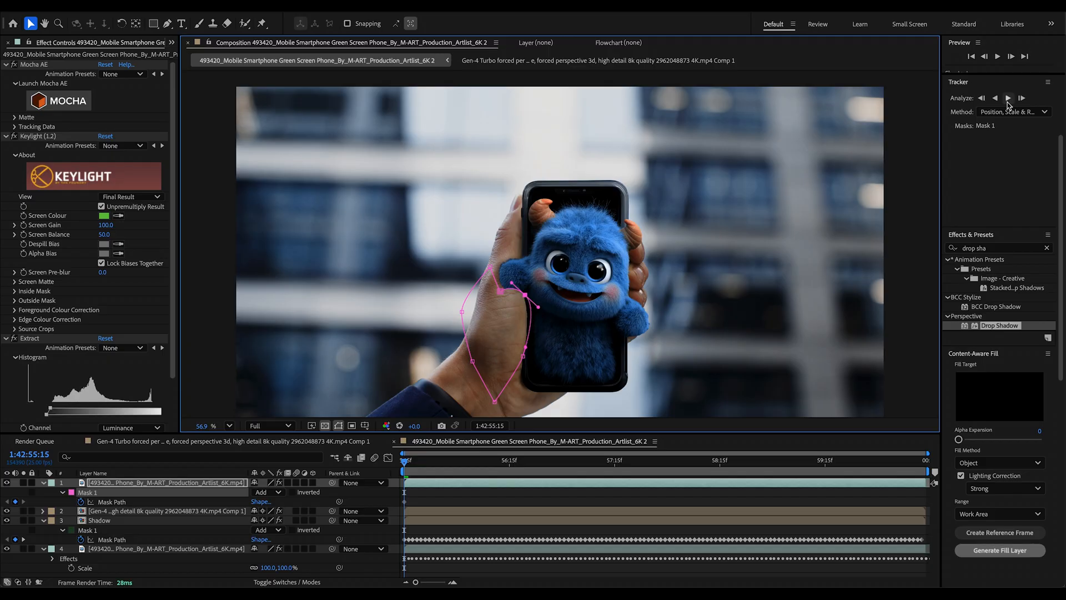
{"action": "left_click", "coordinate": [1008, 98]}
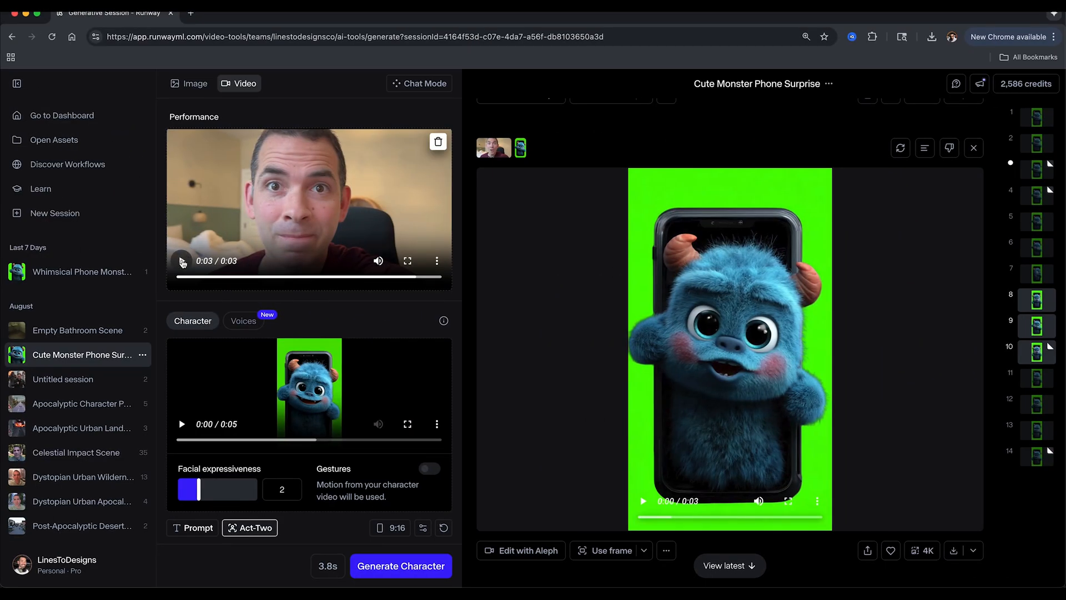
Play the recorded face performance and monster character clips.
{"action": "left_click", "coordinate": [181, 261]}
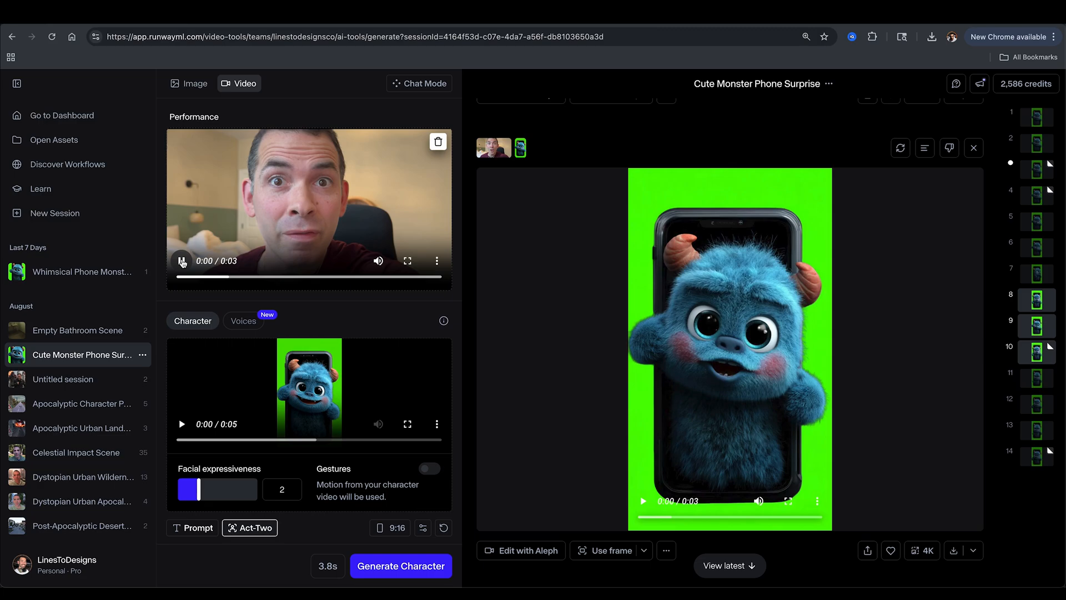
{"action": "left_click", "coordinate": [182, 260]}
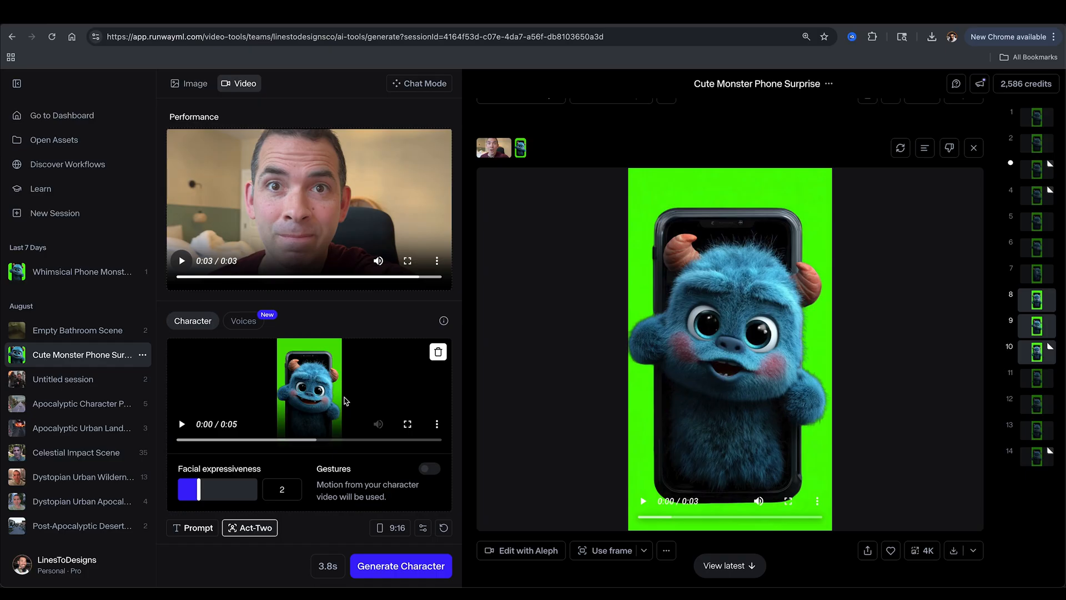
{"action": "left_click", "coordinate": [182, 424]}
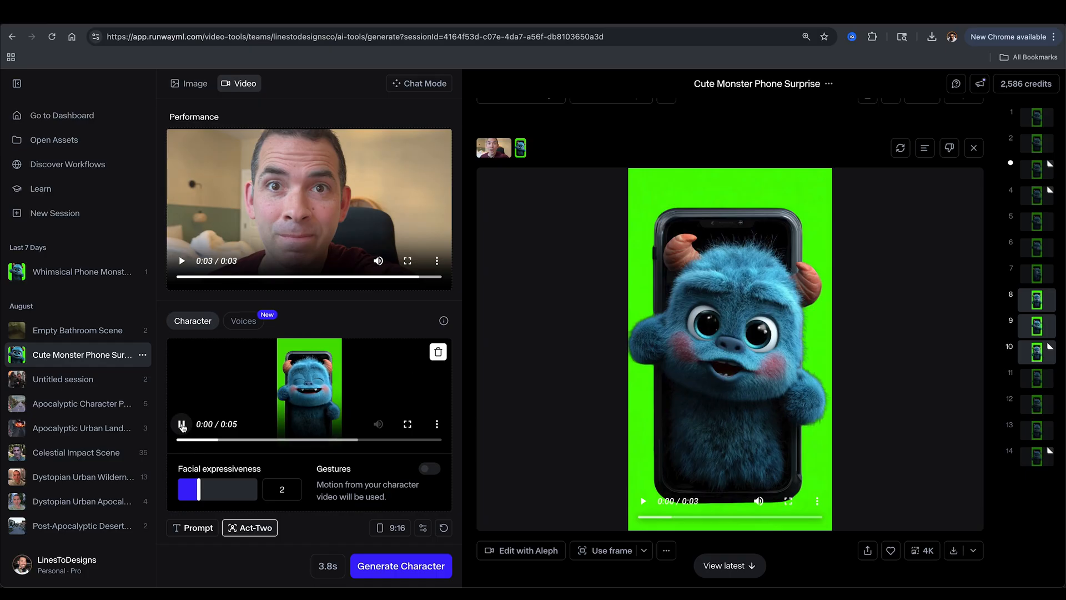
{"action": "left_click", "coordinate": [182, 424]}
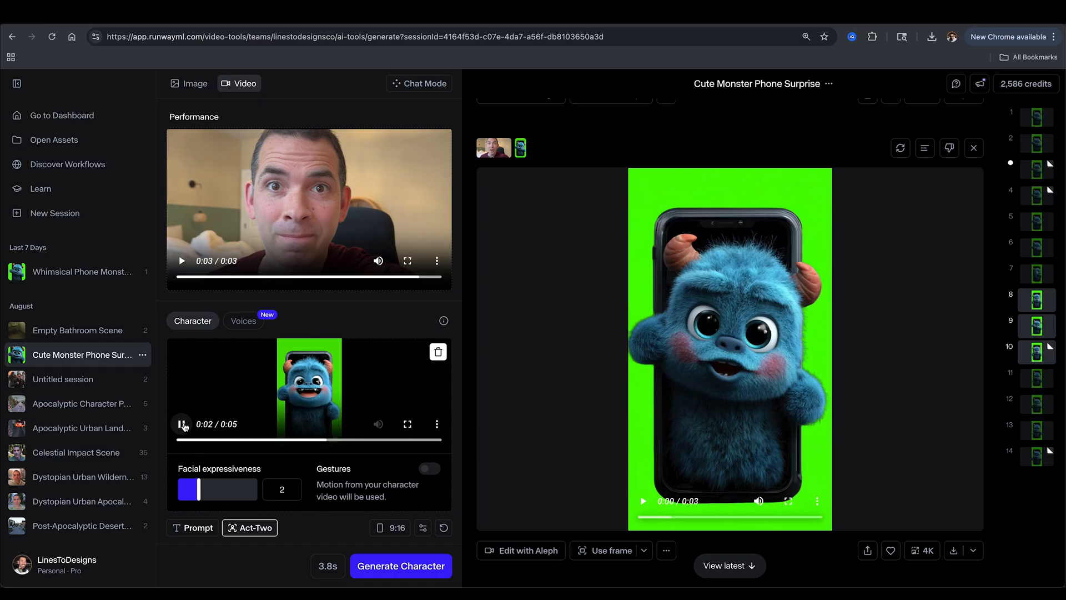
Try facial expressiveness values 3, 4 and 1, settling on 2.
{"action": "left_click_drag", "start_coordinate": [190, 489], "coordinate": [218, 489]}
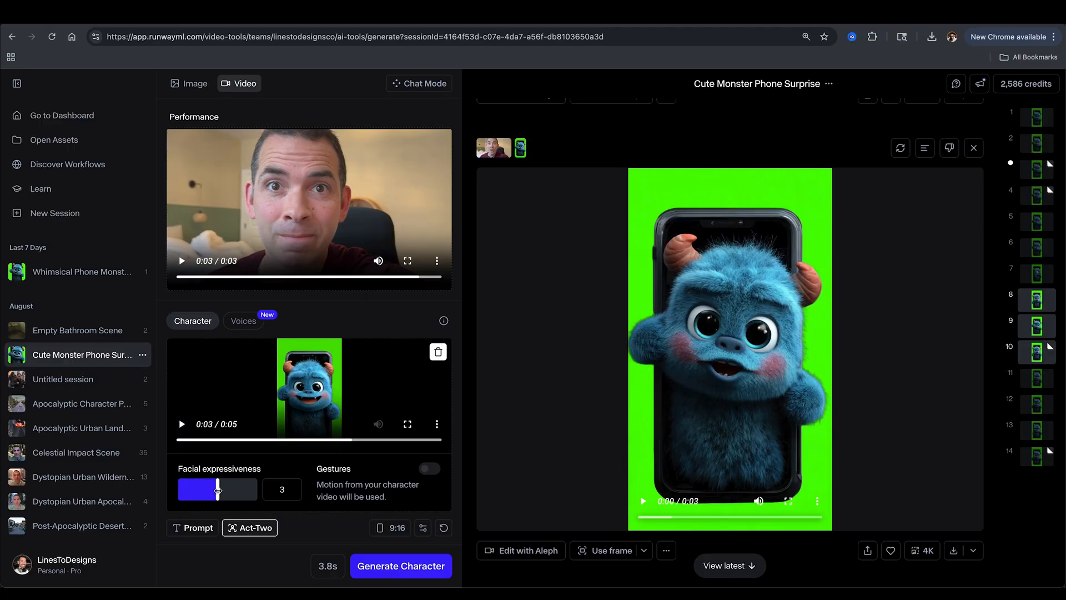
{"action": "left_click_drag", "start_coordinate": [218, 489], "coordinate": [236, 489]}
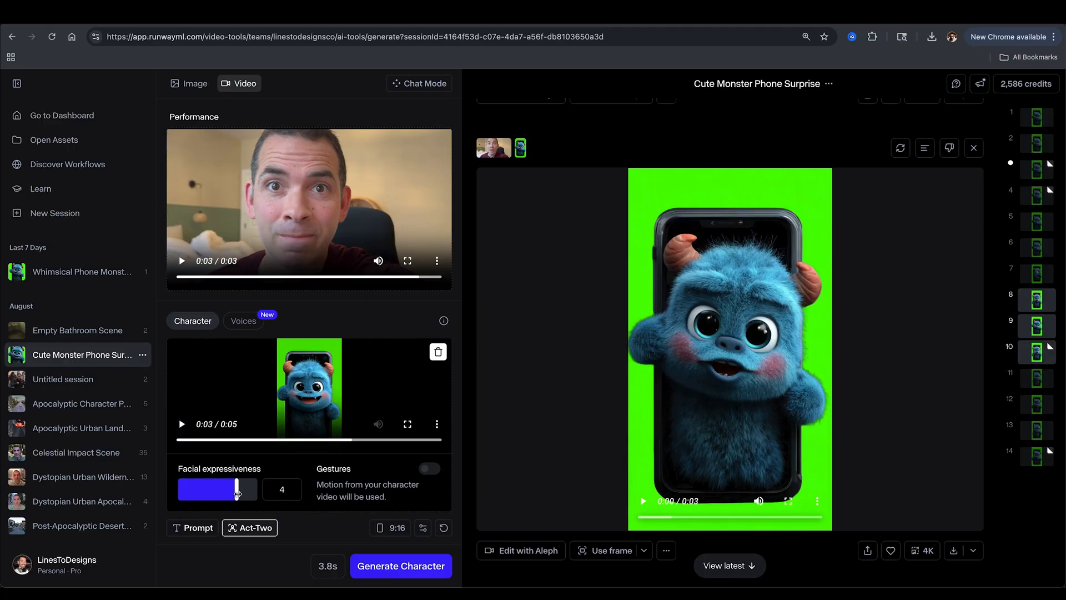
{"action": "left_click_drag", "start_coordinate": [236, 488], "coordinate": [182, 489]}
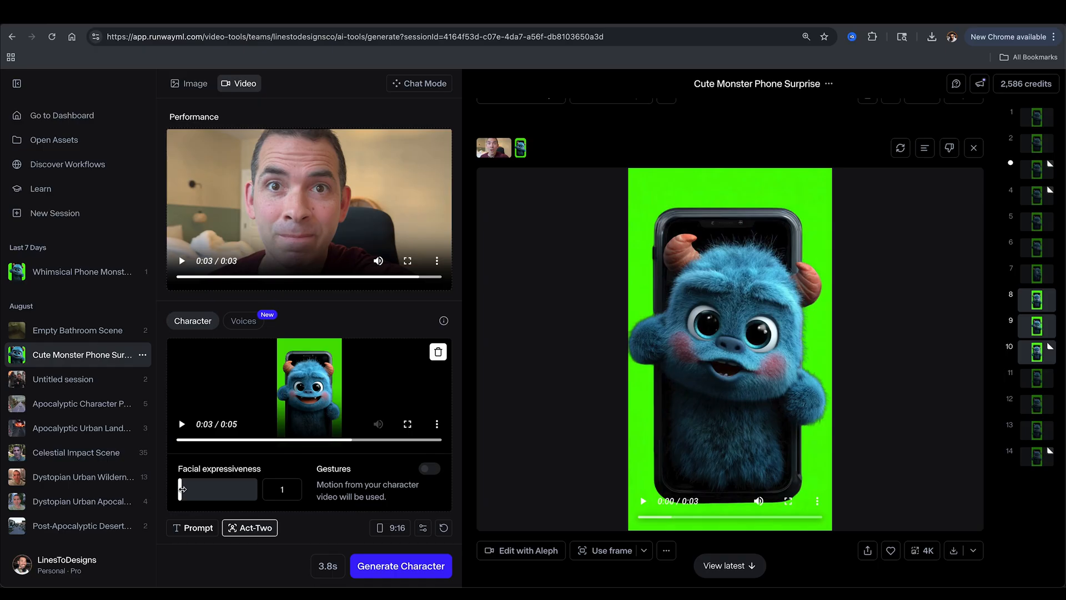
{"action": "left_click_drag", "start_coordinate": [182, 488], "coordinate": [197, 489]}
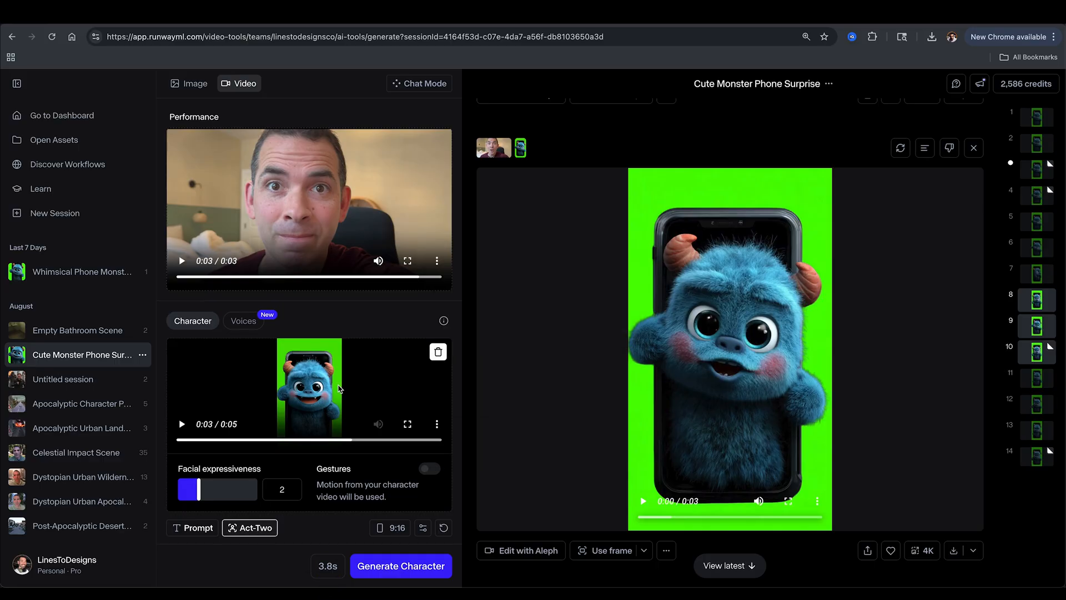
{"action": "mouse_move", "coordinate": [243, 411]}
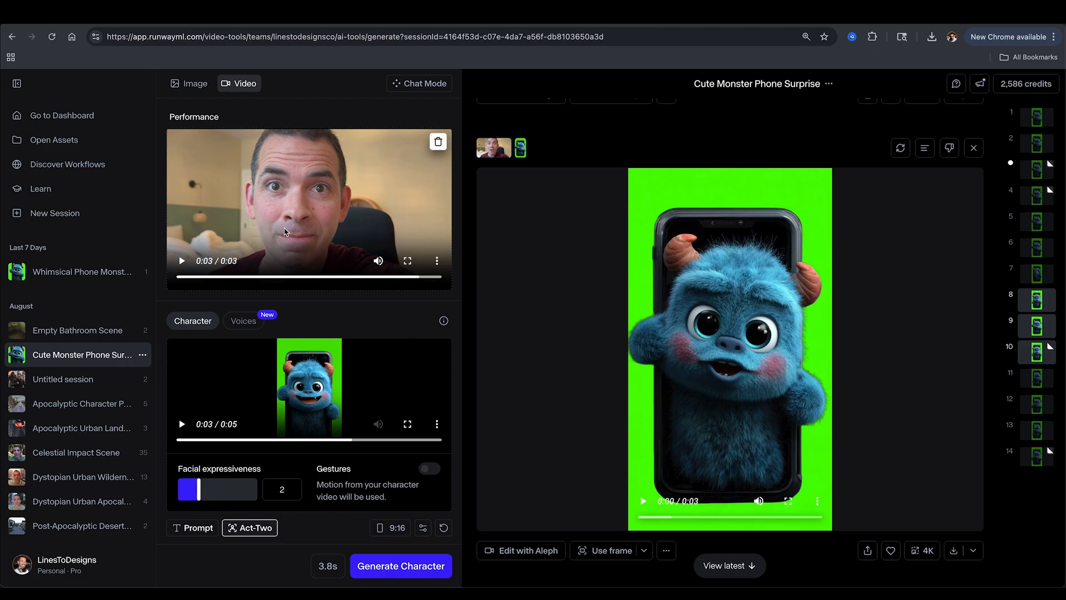
{"action": "mouse_move", "coordinate": [643, 495]}
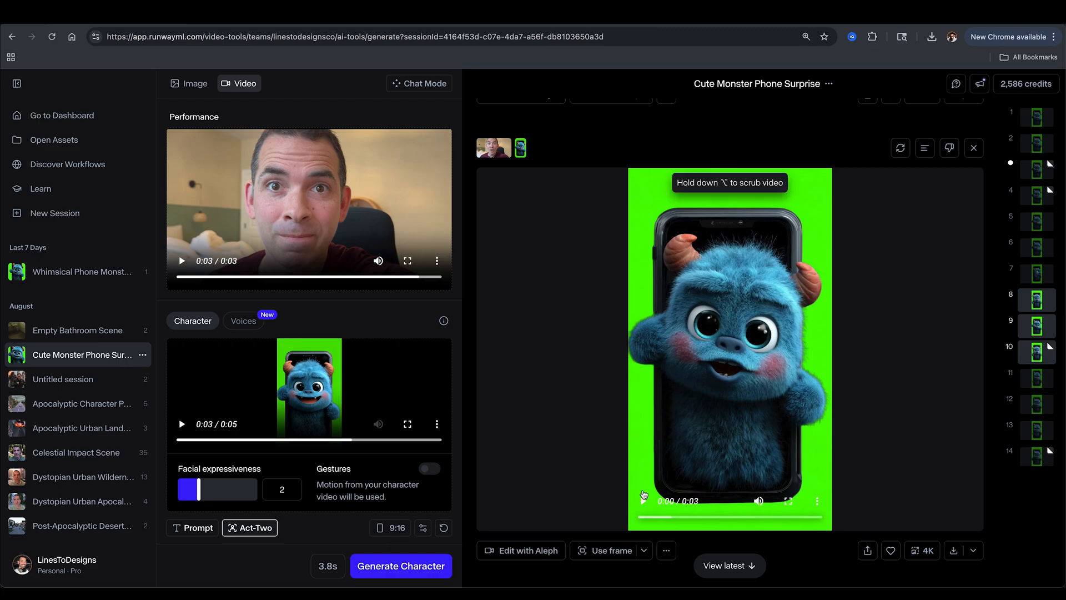
Play the generated monster performance, then scroll down and play the newer clip.
{"action": "left_click", "coordinate": [642, 501]}
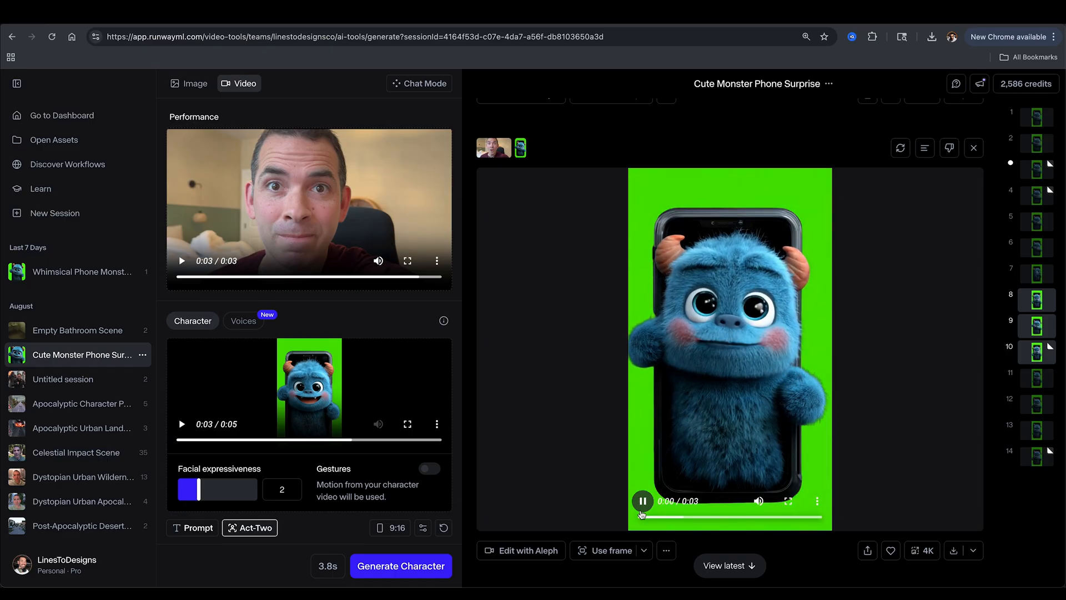
{"action": "left_click", "coordinate": [641, 501]}
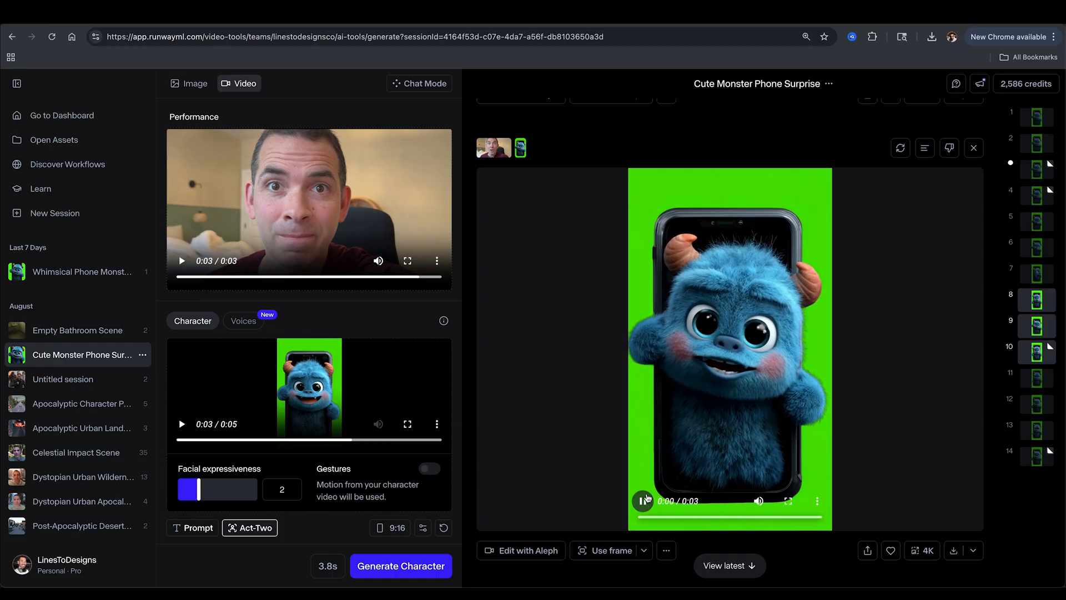
{"action": "scroll", "scroll_direction": "down", "scroll_amount": 3}
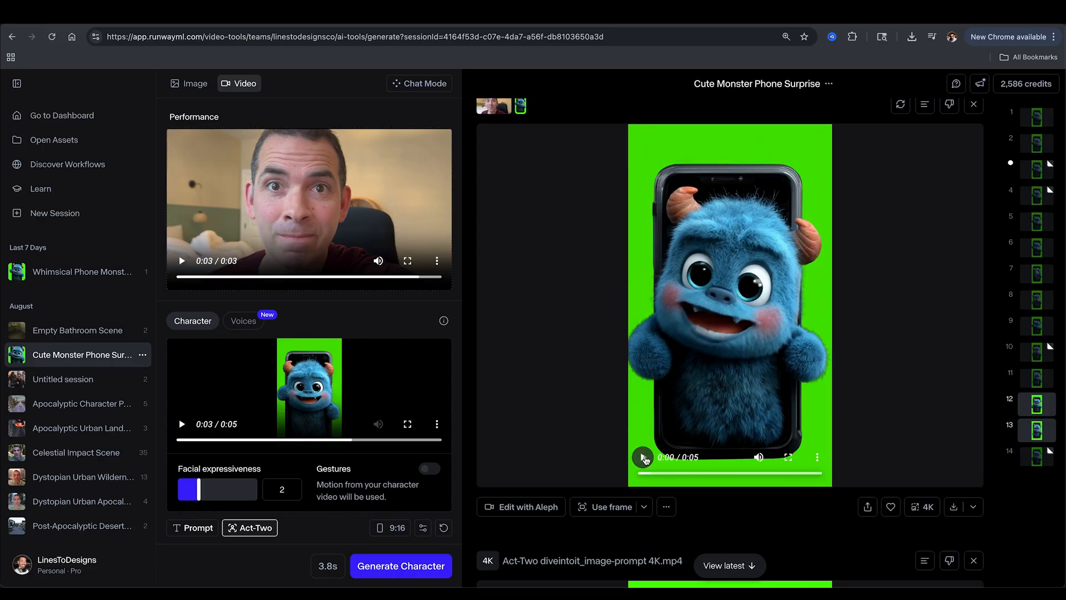
{"action": "left_click", "coordinate": [643, 457]}
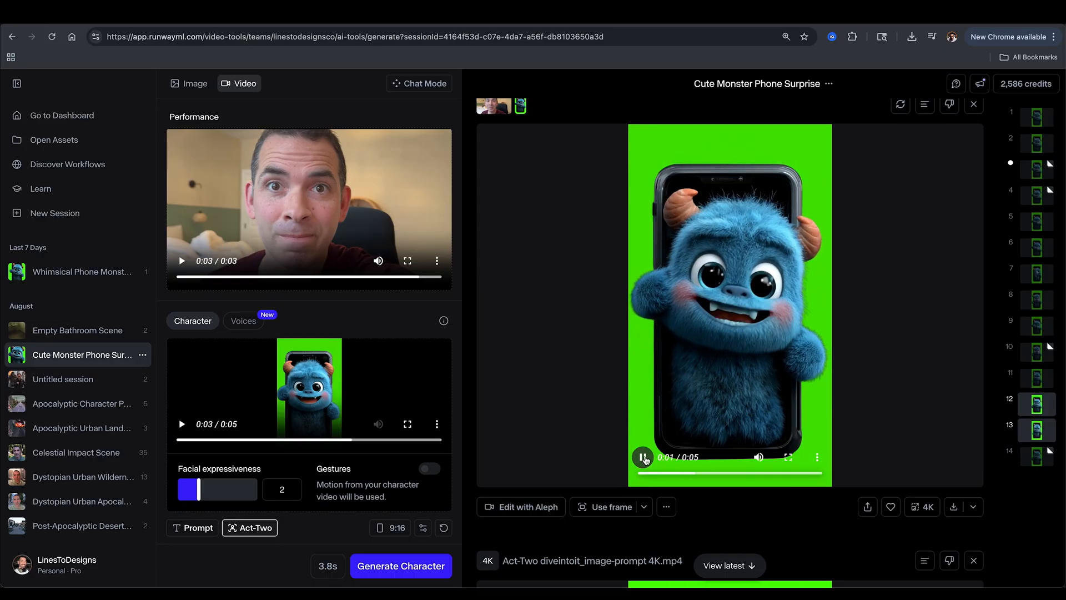